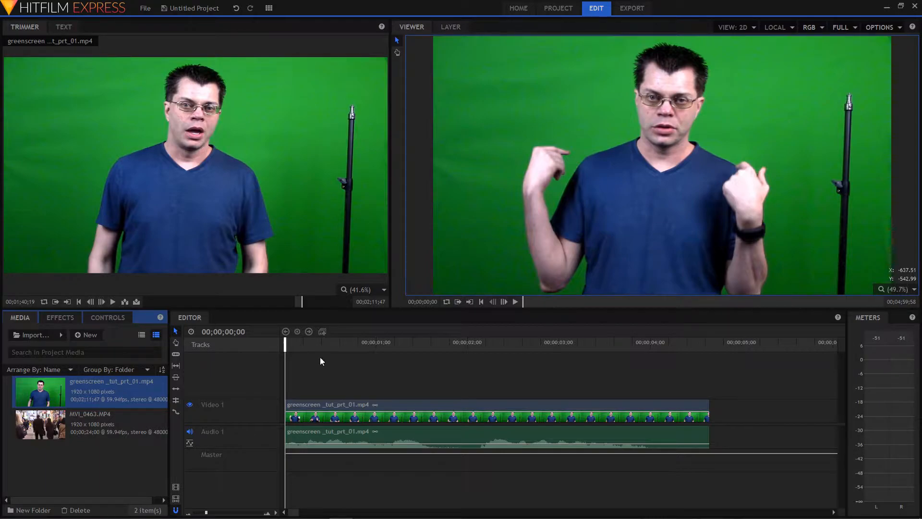
mouse_move(379, 410)
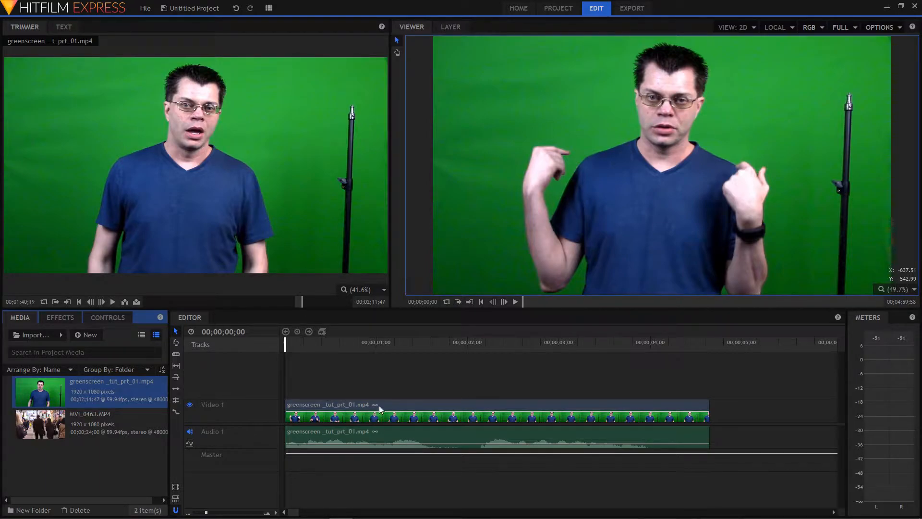
Step: Make a composite shot from the green-screen clip on the timeline and confirm the dialog
click(88, 424)
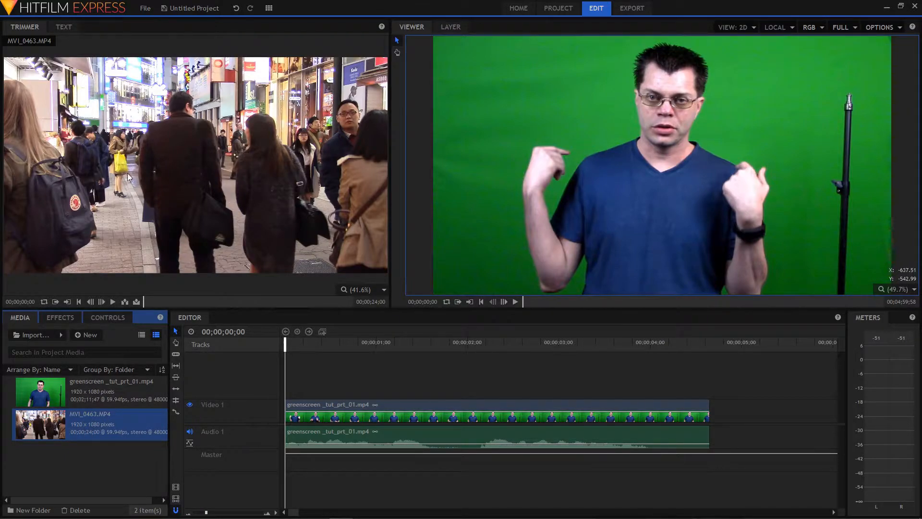
mouse_move(124, 238)
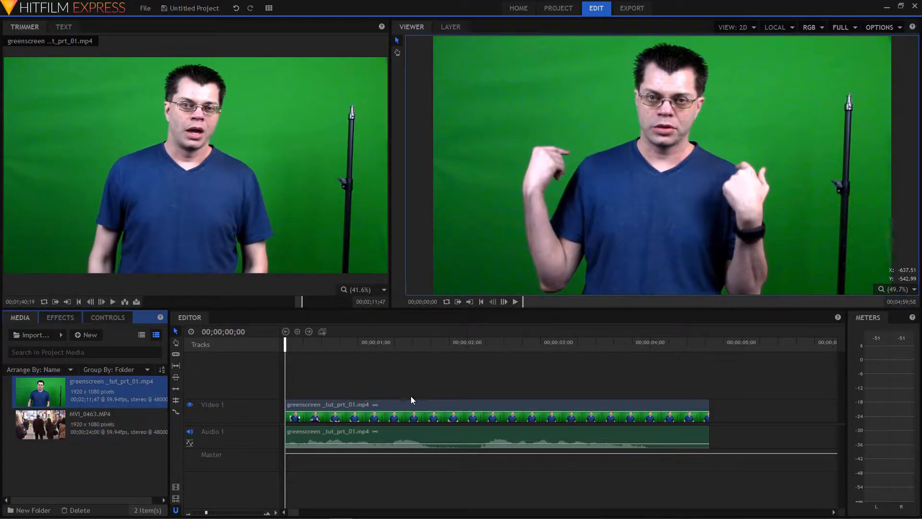
click(412, 404)
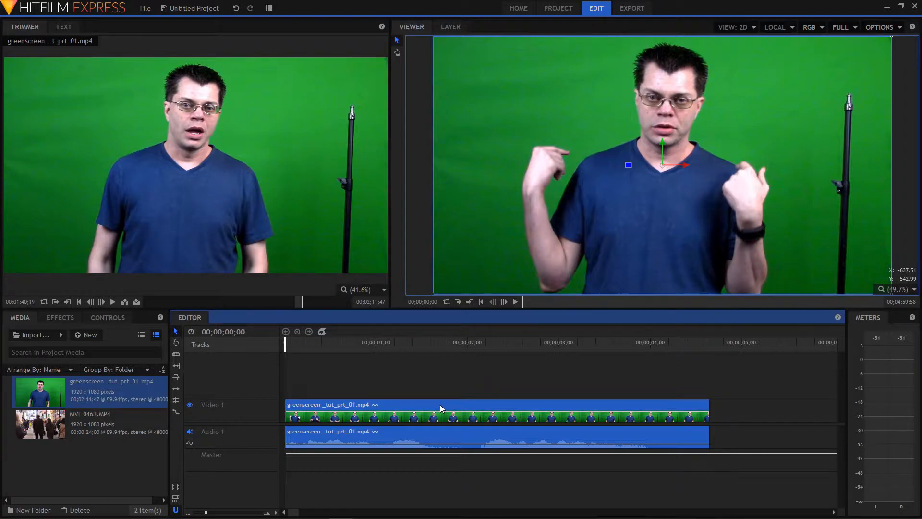
right_click(441, 409)
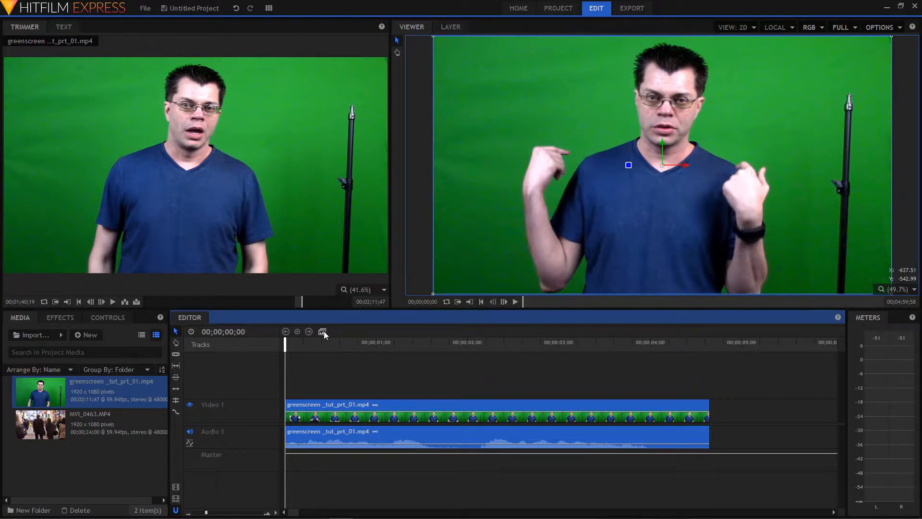
click(322, 332)
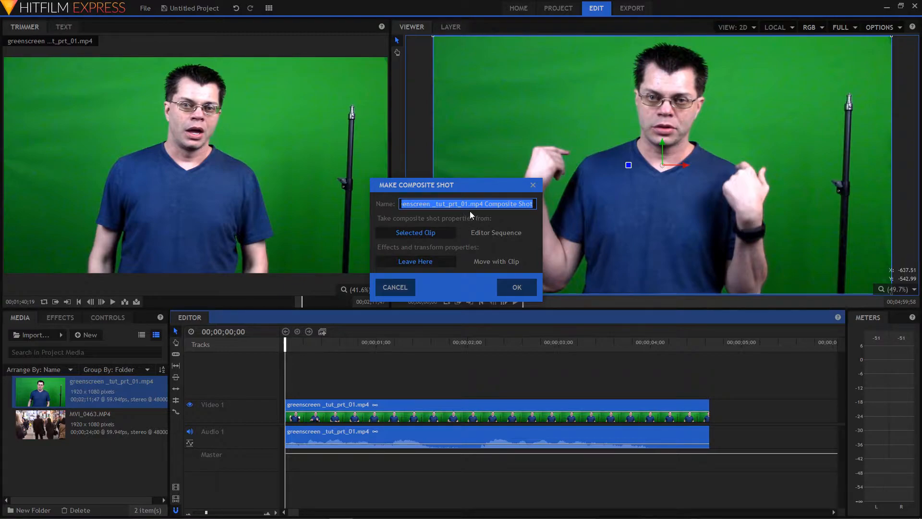
mouse_move(473, 280)
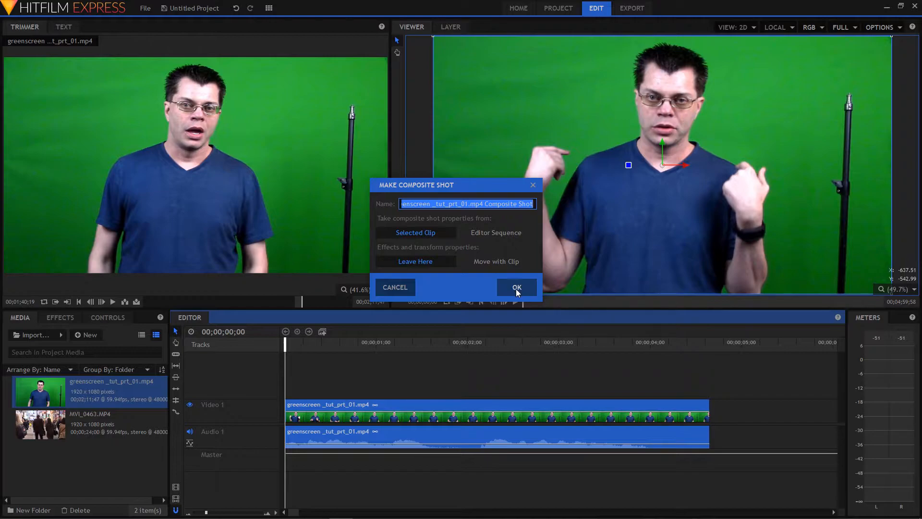
click(516, 287)
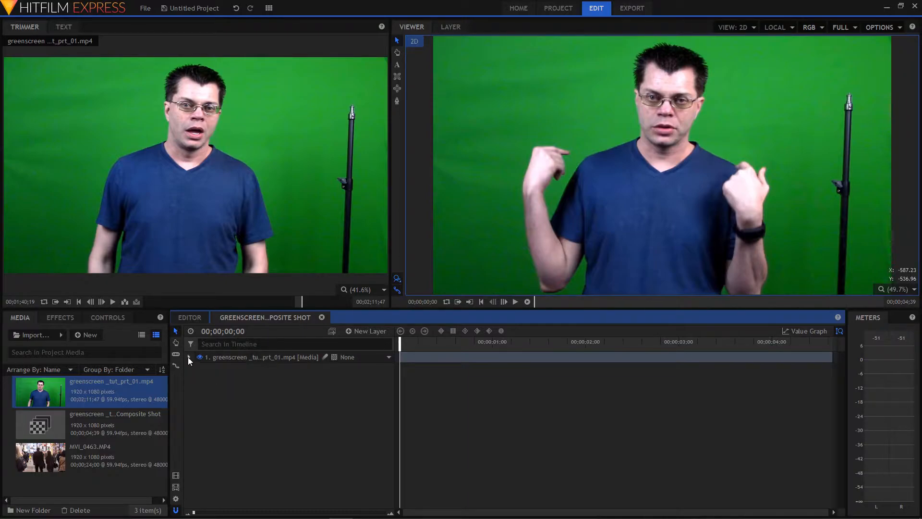
Step: Add the Hue & RGB Key effect from the Keying folder to the green-screen layer
click(200, 357)
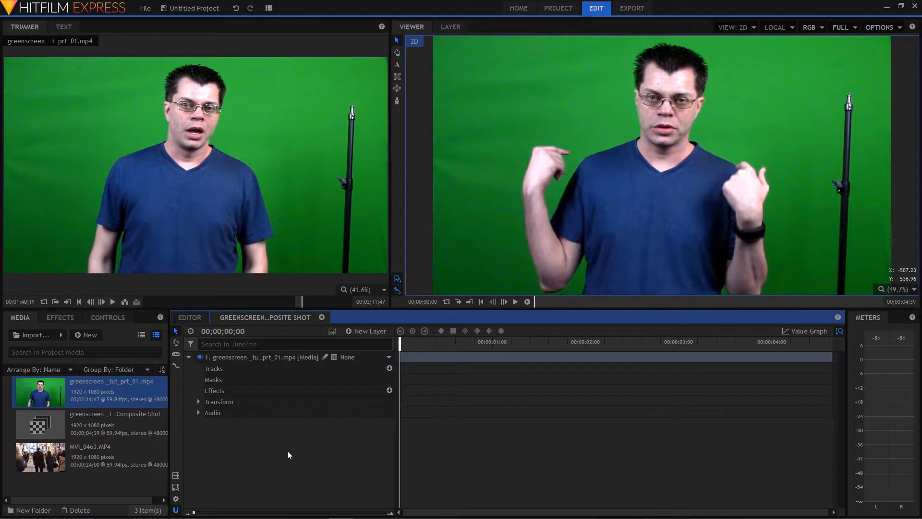
click(60, 317)
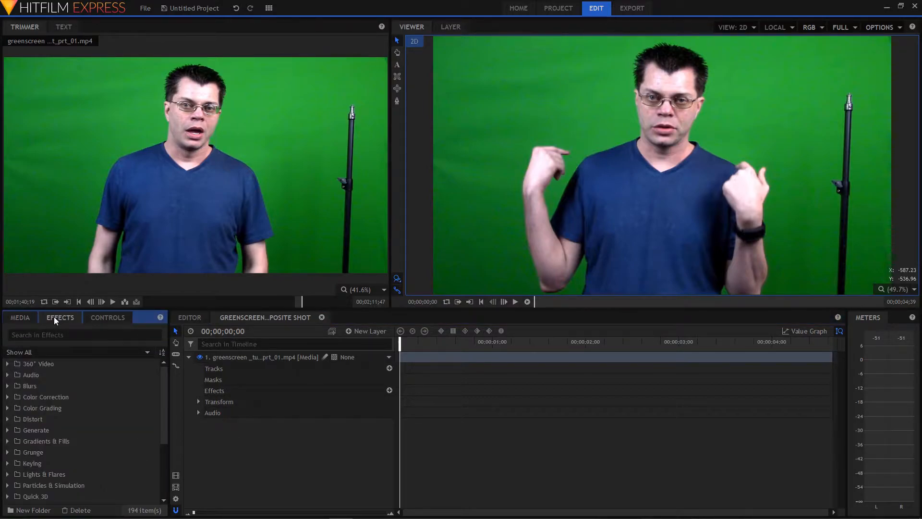
mouse_move(412, 293)
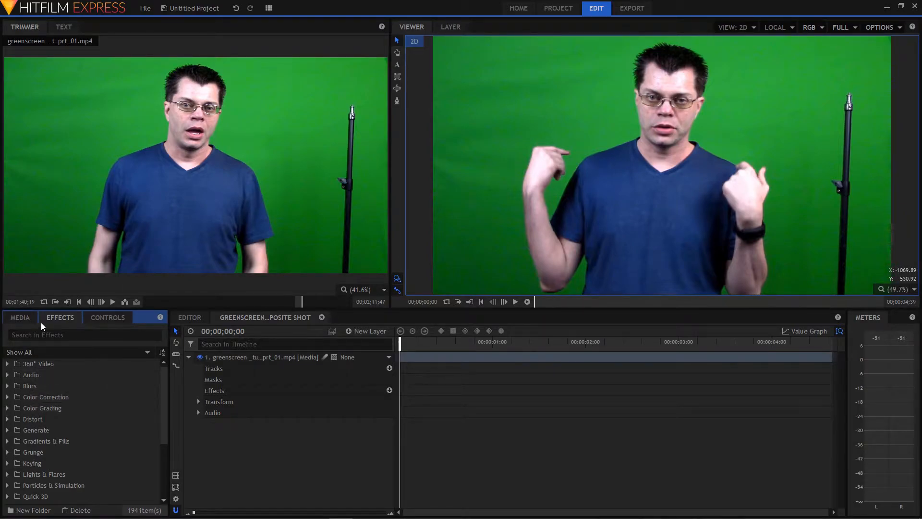
mouse_move(66, 441)
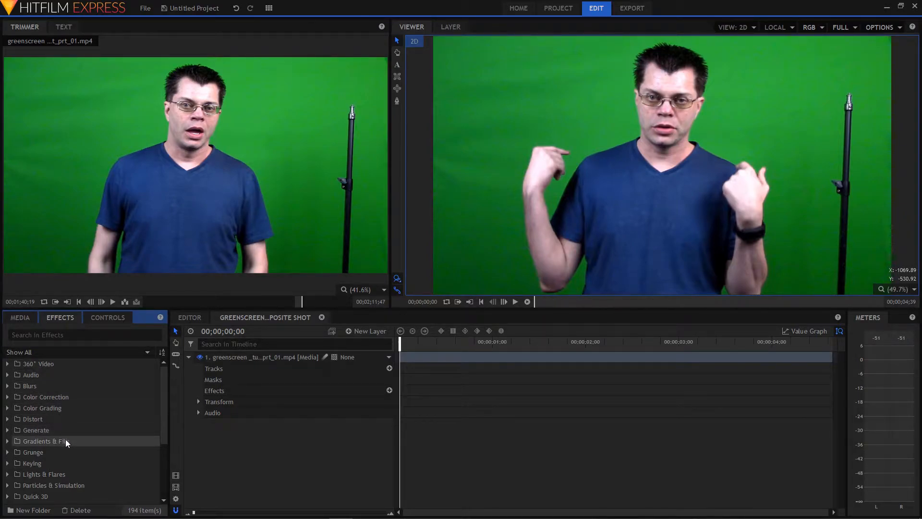
click(31, 463)
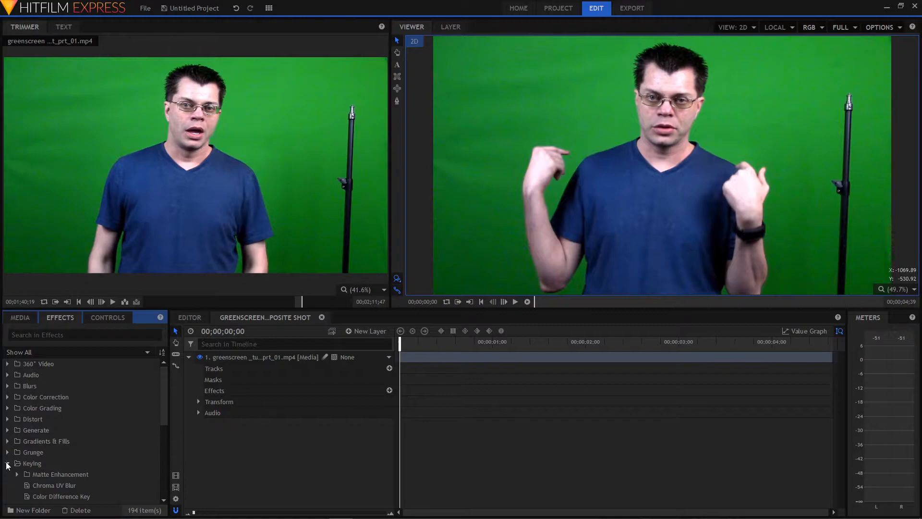
scroll(down, 3)
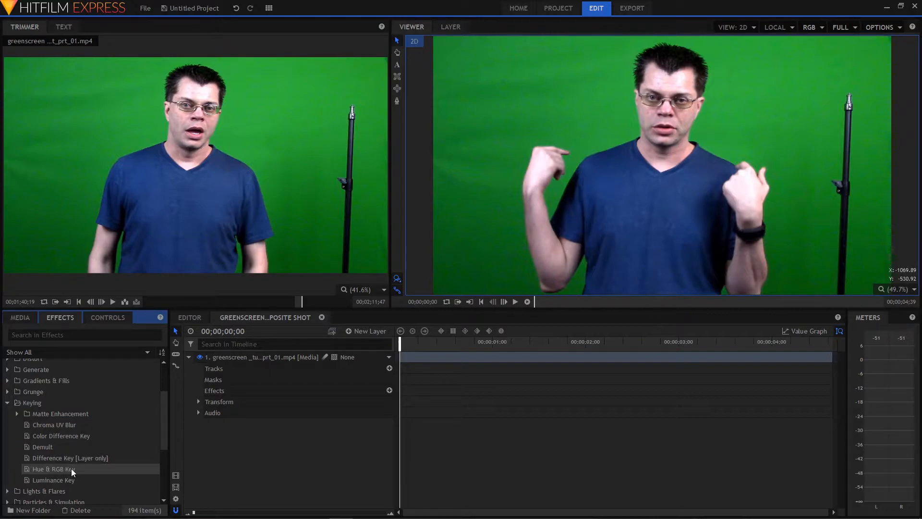
double_click(53, 469)
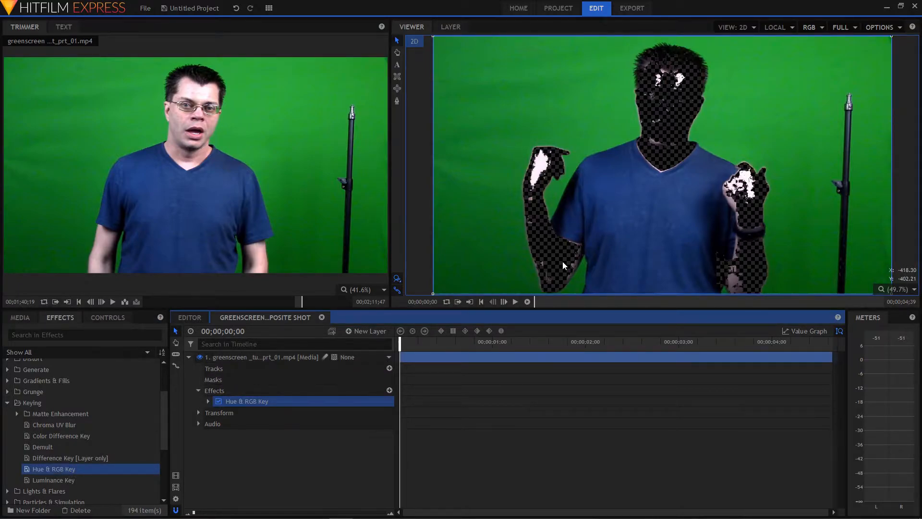
Step: Sample the green backdrop with the key's colour eyedropper so the presenter sits on transparency
click(208, 401)
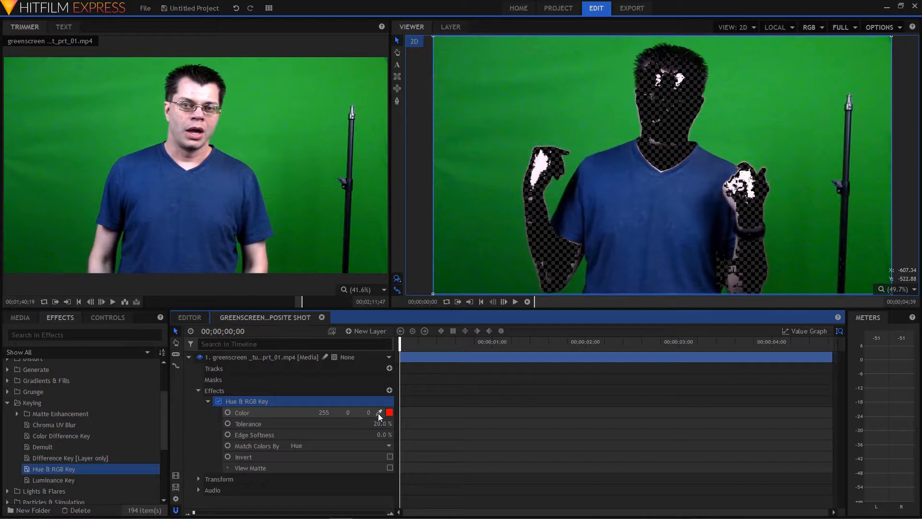
click(379, 412)
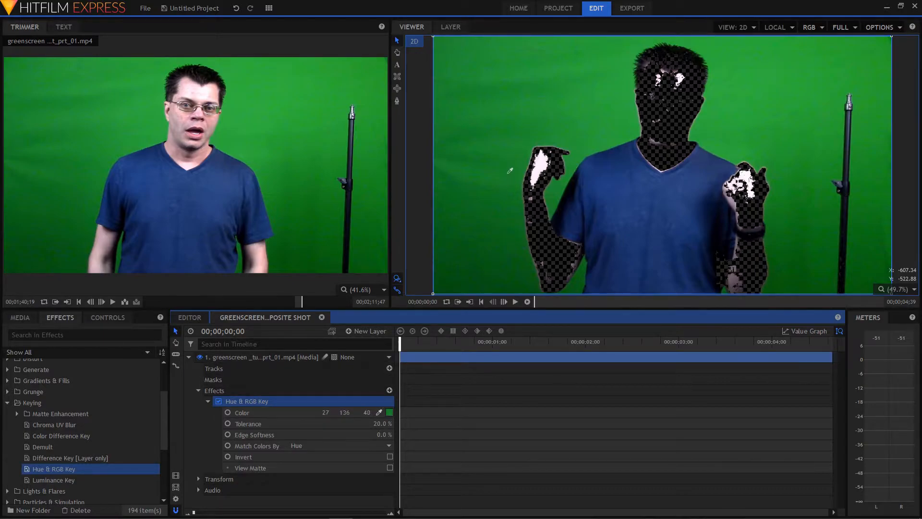
click(592, 113)
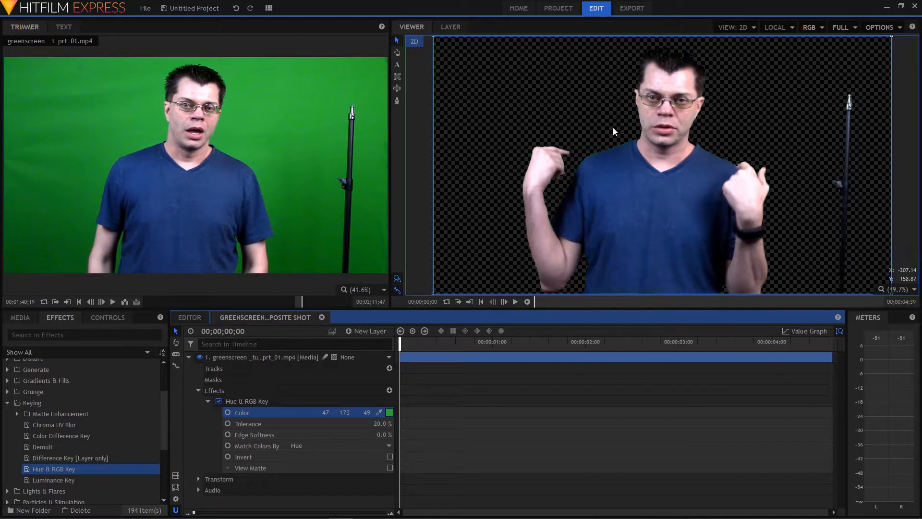
mouse_move(635, 234)
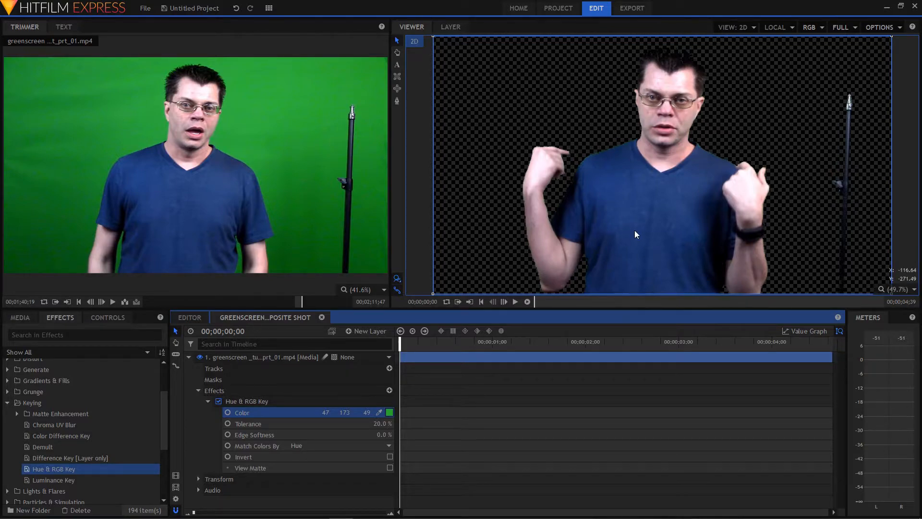
mouse_move(852, 183)
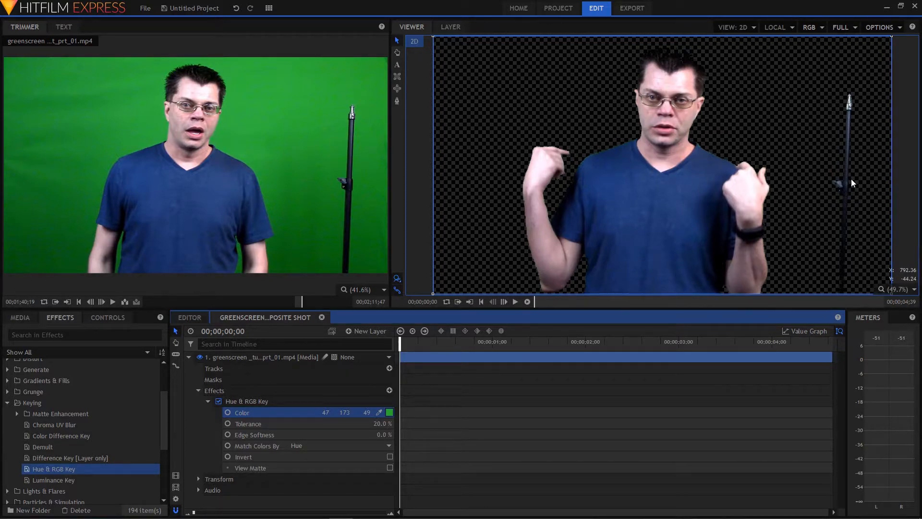
mouse_move(766, 133)
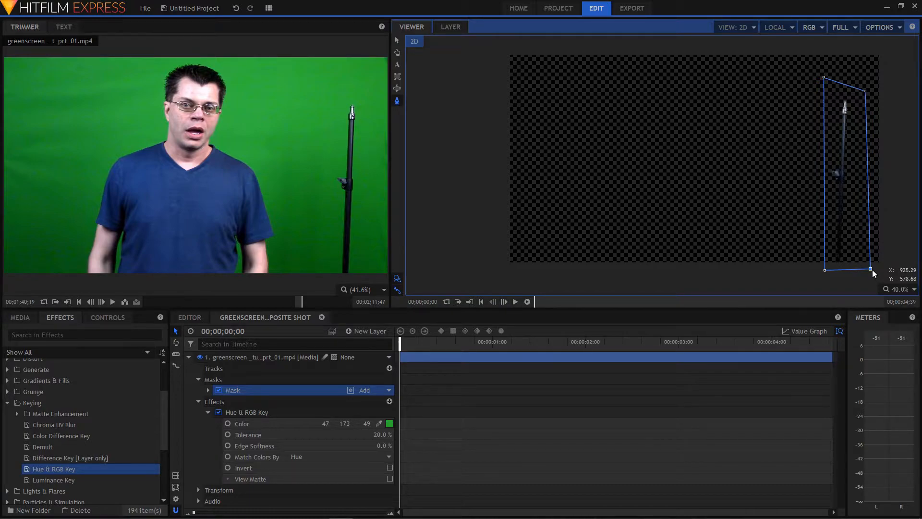
Step: Reshape the rectangle mask around the presenter to exclude the light stand on the right
drag(825, 269, 544, 275)
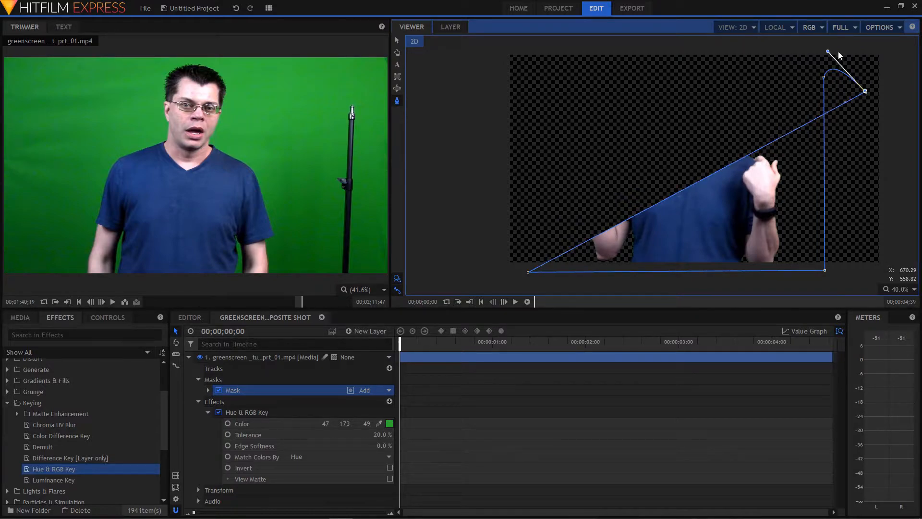
drag(828, 53, 843, 53)
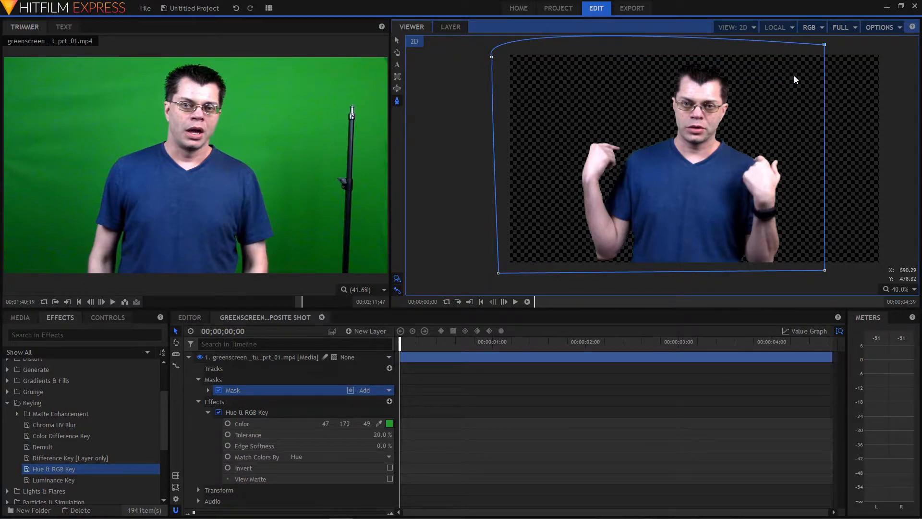
click(214, 379)
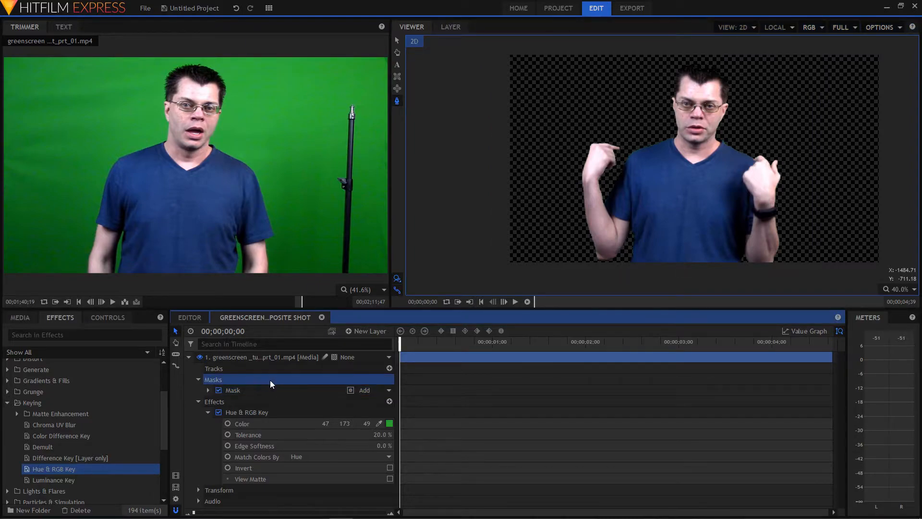
mouse_move(277, 388)
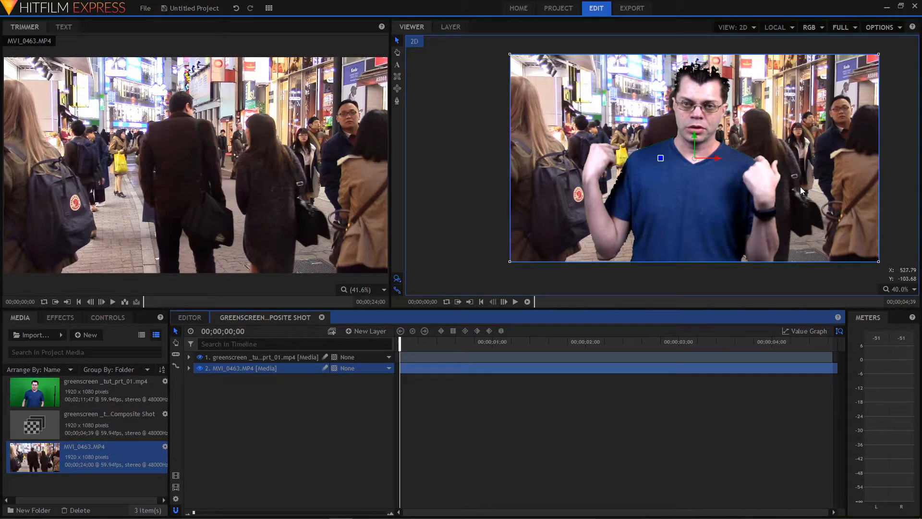
mouse_move(613, 247)
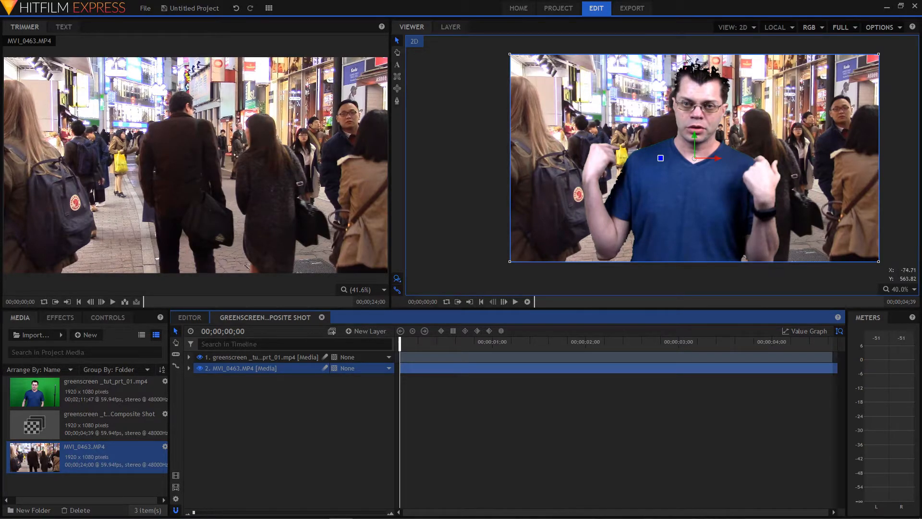
mouse_move(704, 70)
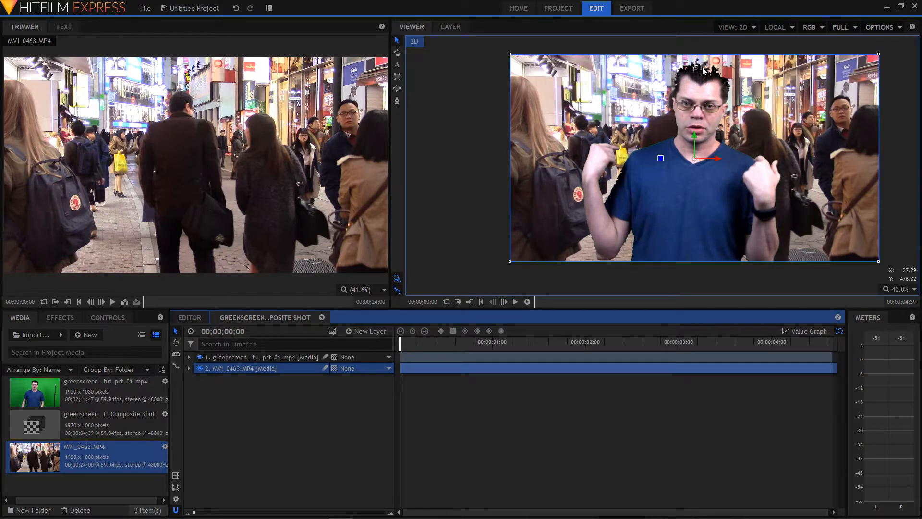
Step: Expand the presenter layer to reveal its Hue & RGB Key properties
click(189, 358)
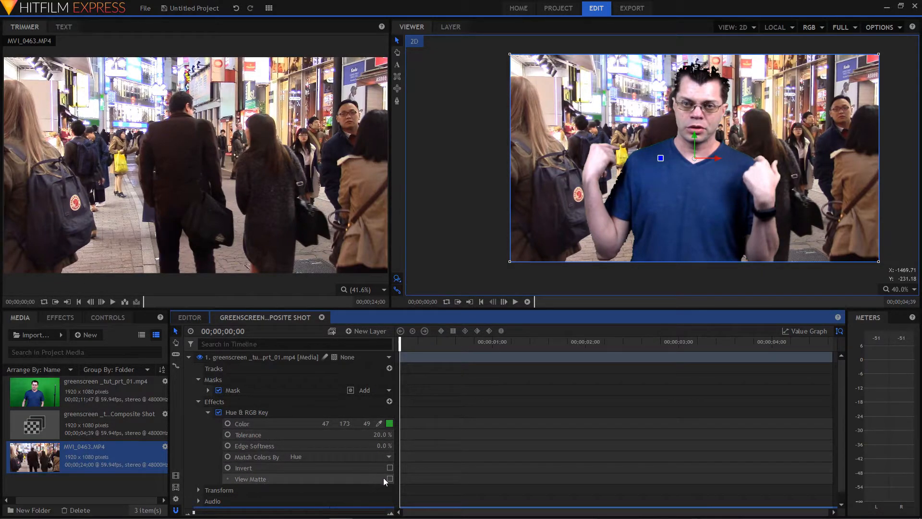
Step: Enable View Matte and zoom the Viewer in on the holes along the presenter's arm
click(389, 478)
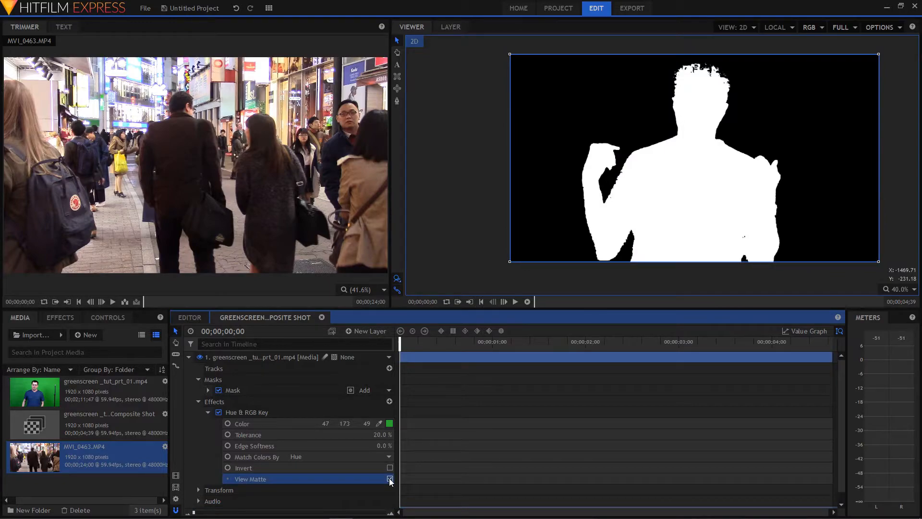
click(389, 478)
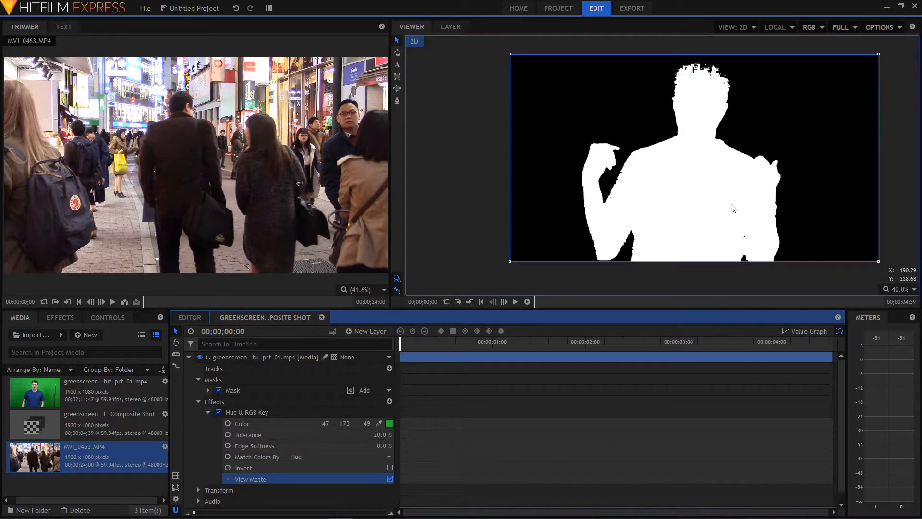
mouse_move(808, 125)
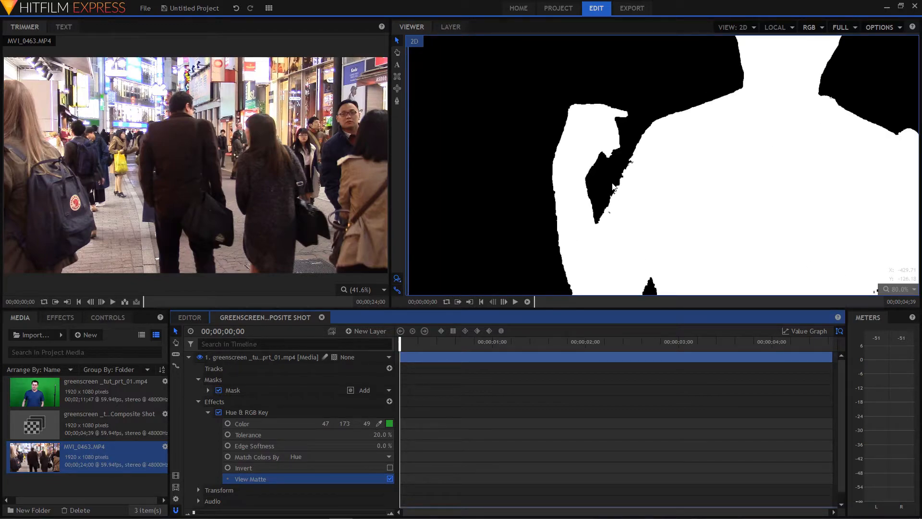
click(910, 289)
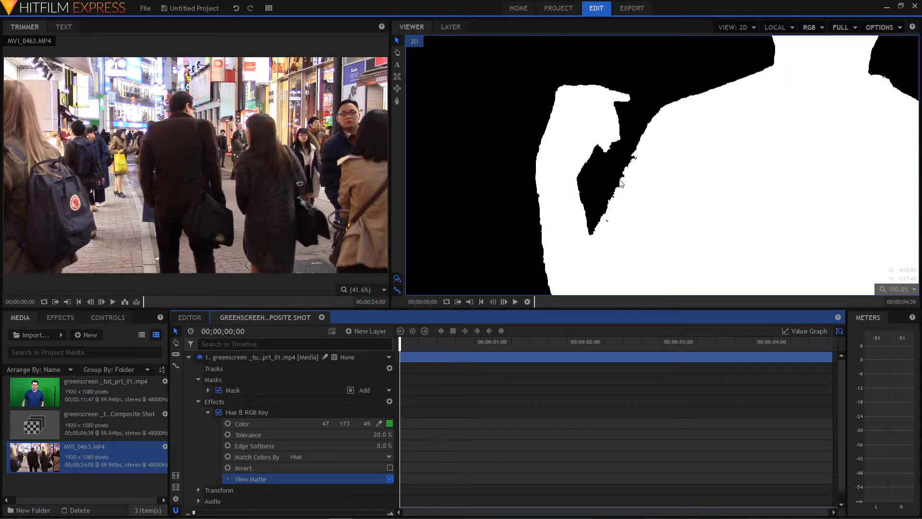
mouse_move(617, 198)
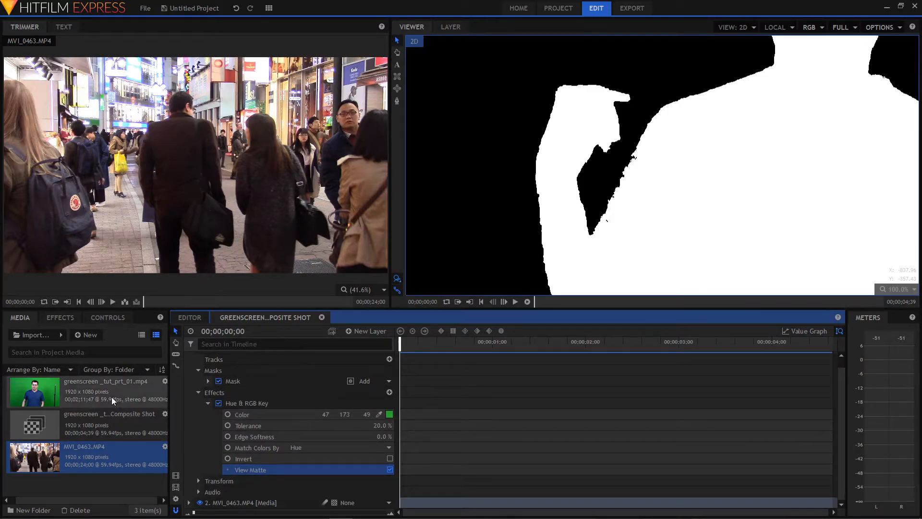
Step: Add Matte Cleaner to the layer with Smooth 17 px and Feather 12 px
click(59, 317)
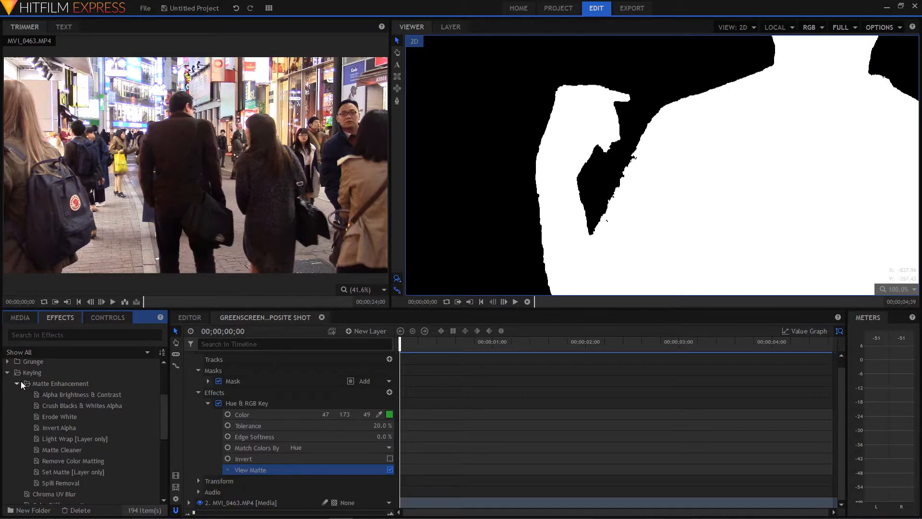
click(62, 450)
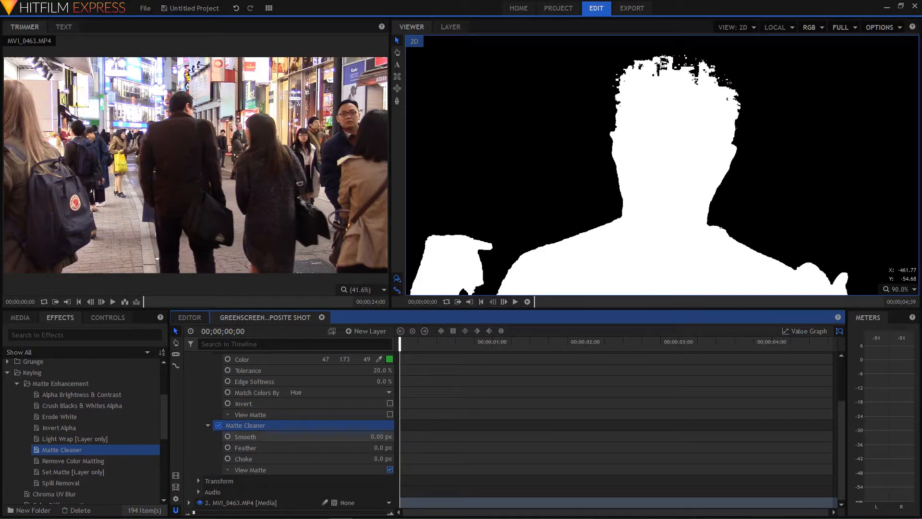
drag(324, 436, 376, 436)
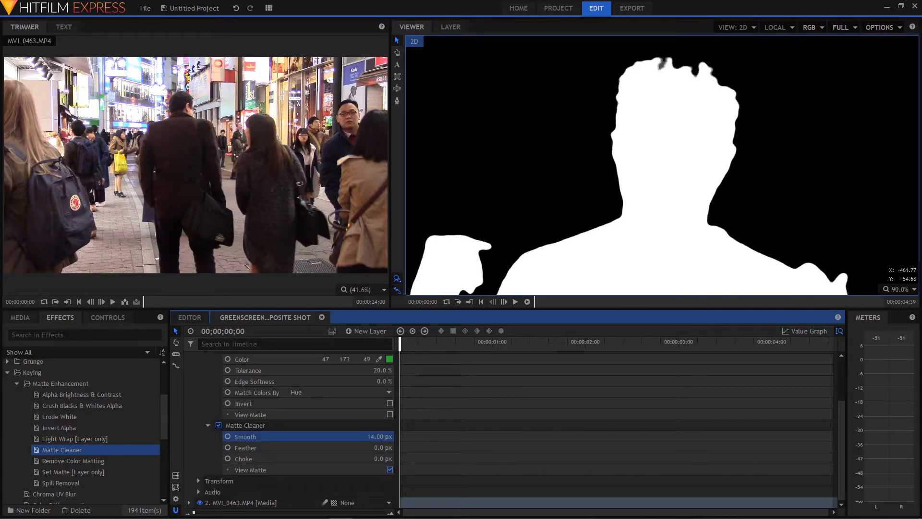
drag(352, 436, 330, 436)
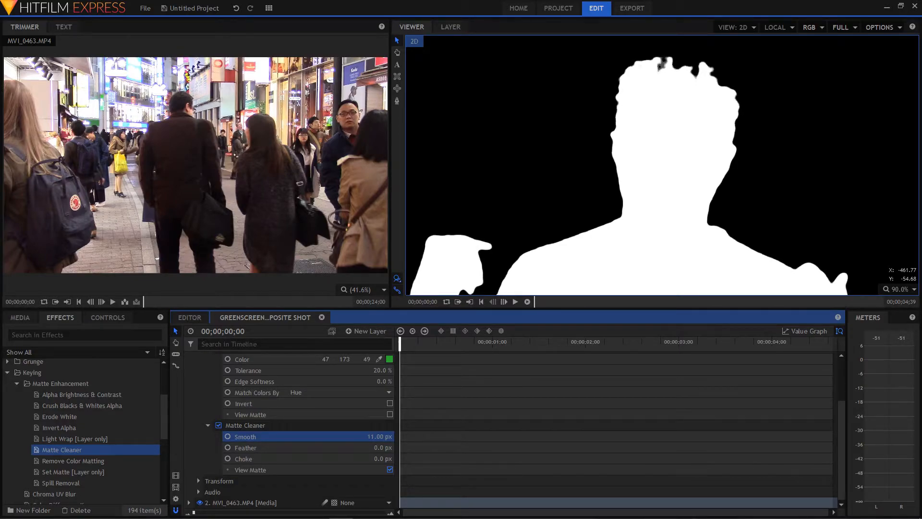
drag(294, 436, 376, 436)
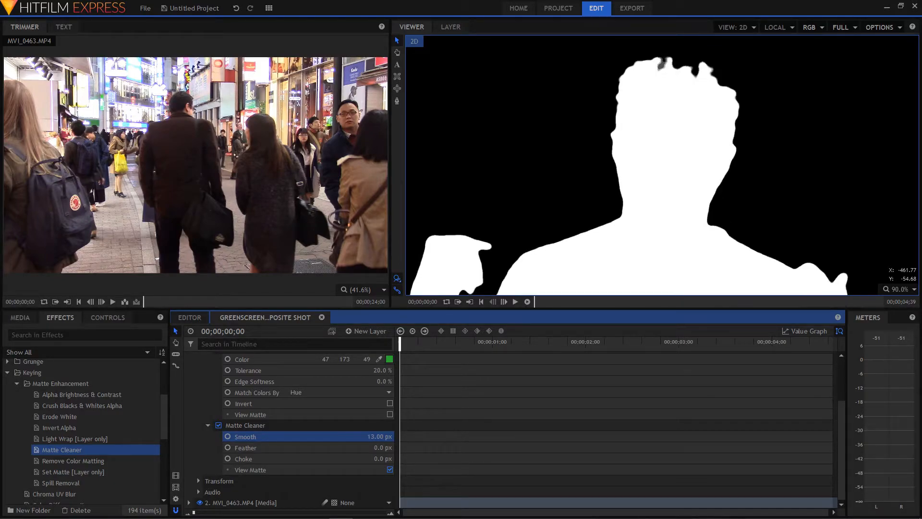
click(380, 436)
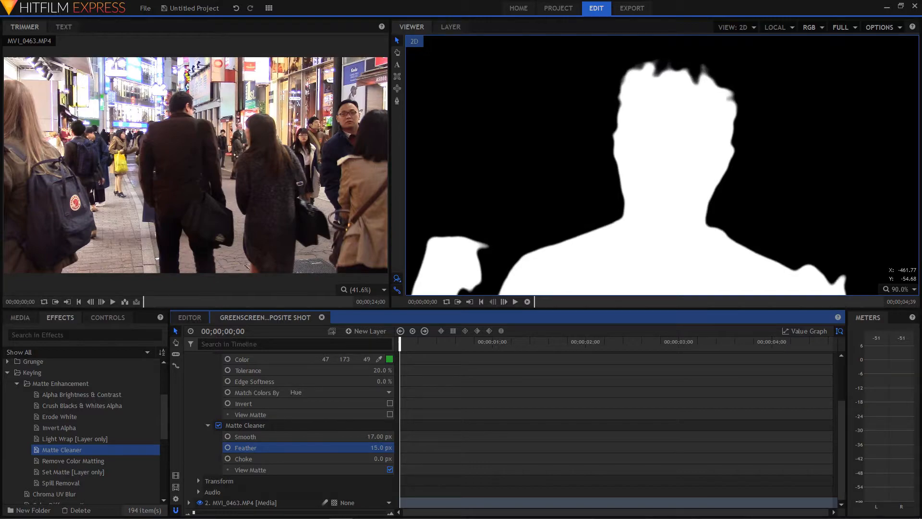
drag(380, 448, 365, 447)
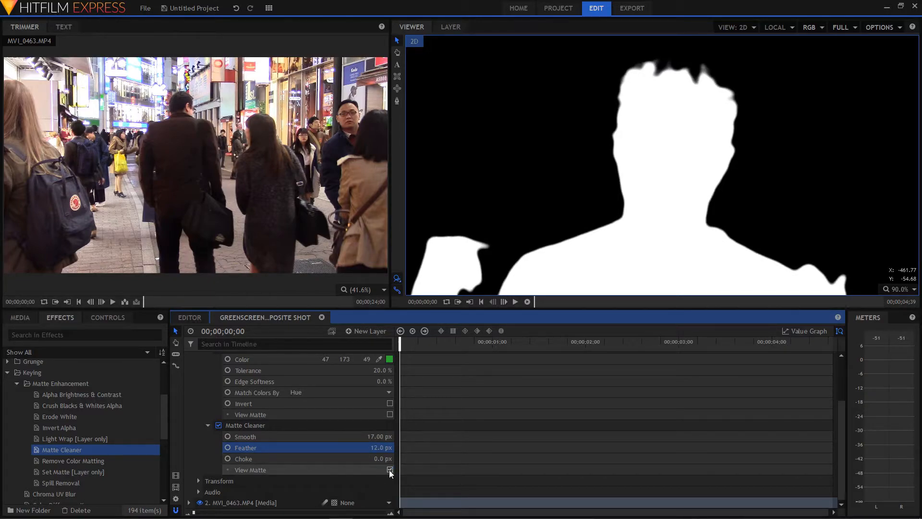
Step: Turn off View Matte to see the composite and bring up options on the Hue & RGB Key
click(389, 470)
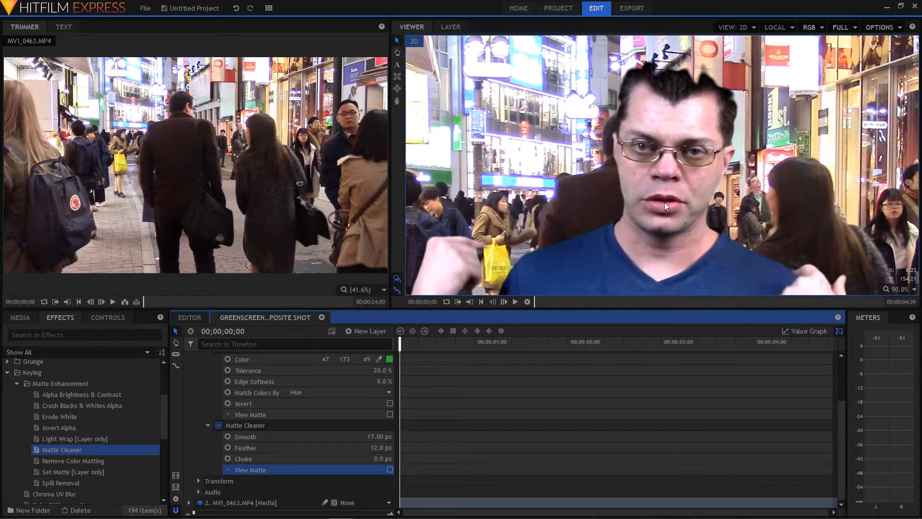
mouse_move(635, 67)
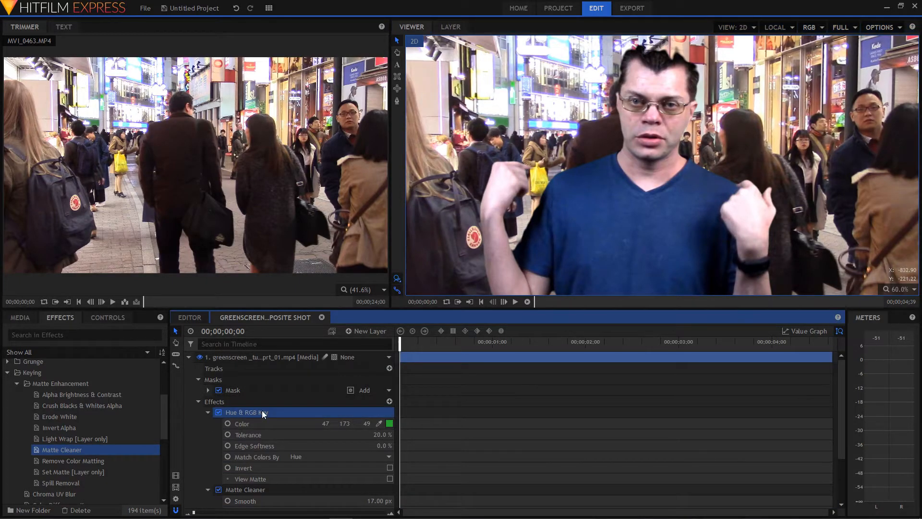
right_click(247, 412)
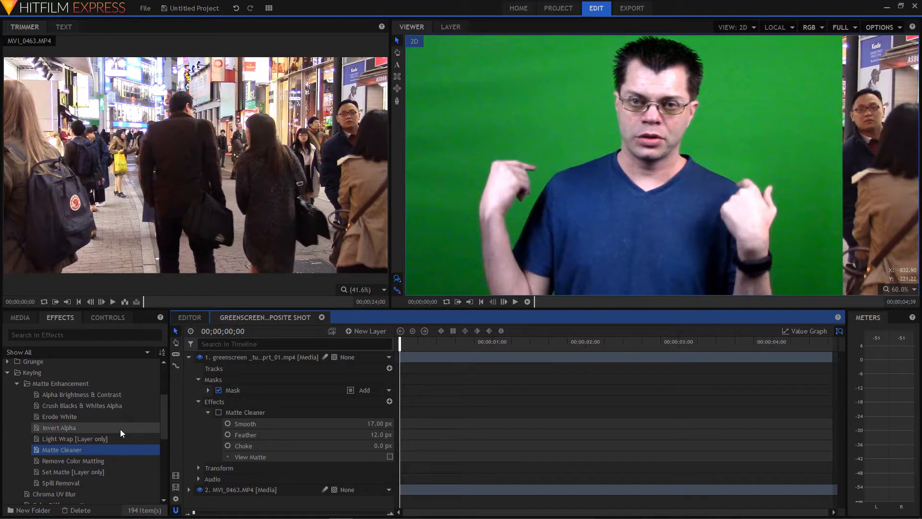
Step: Apply a Color Difference Key for green to the green-screen layer in place of Hue & RGB Key
click(17, 383)
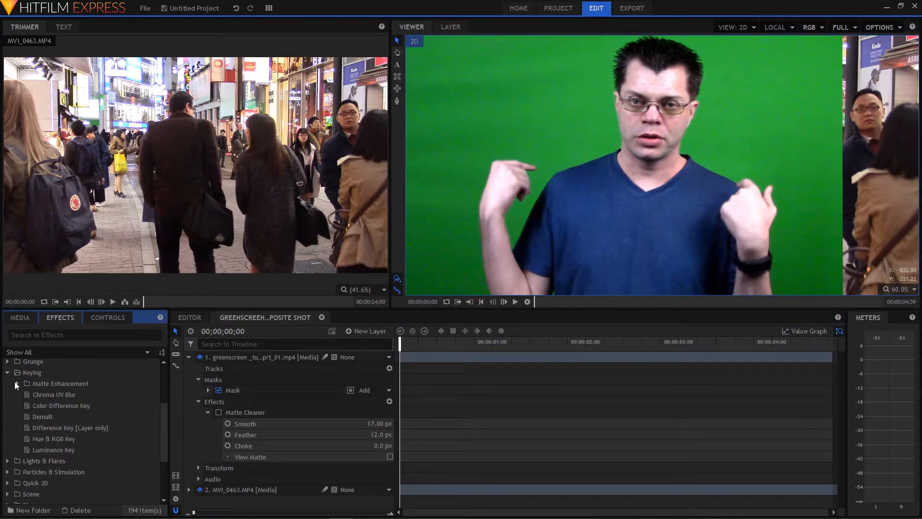
click(61, 406)
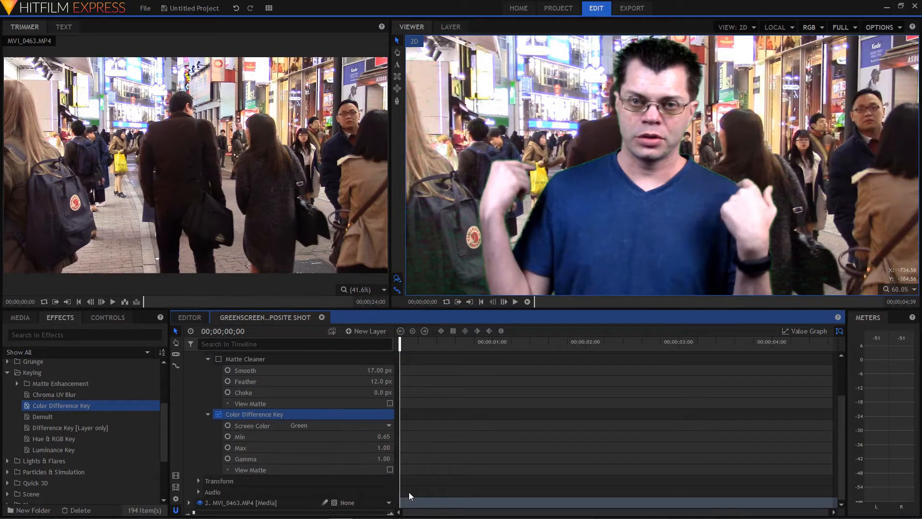
Step: Raise the Color Difference Key's Min threshold to 0.86 while checking the matte
click(389, 470)
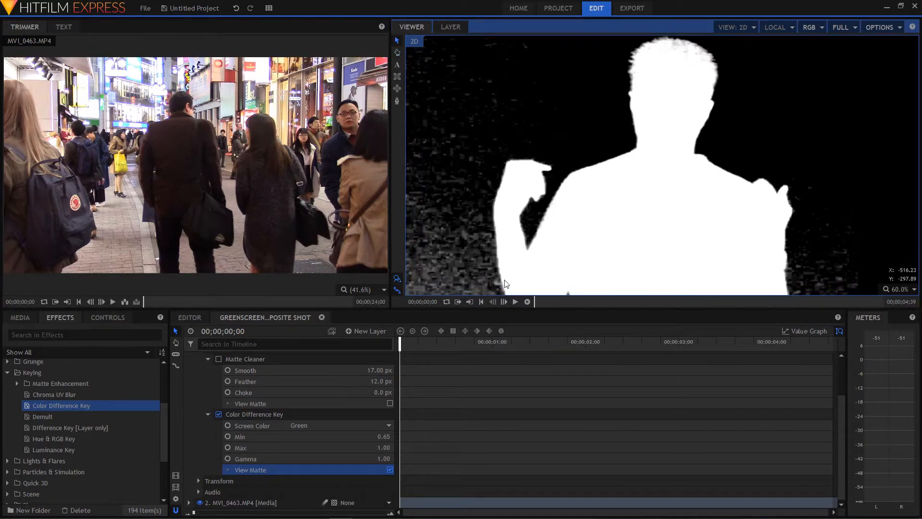
mouse_move(264, 452)
text(0.8)
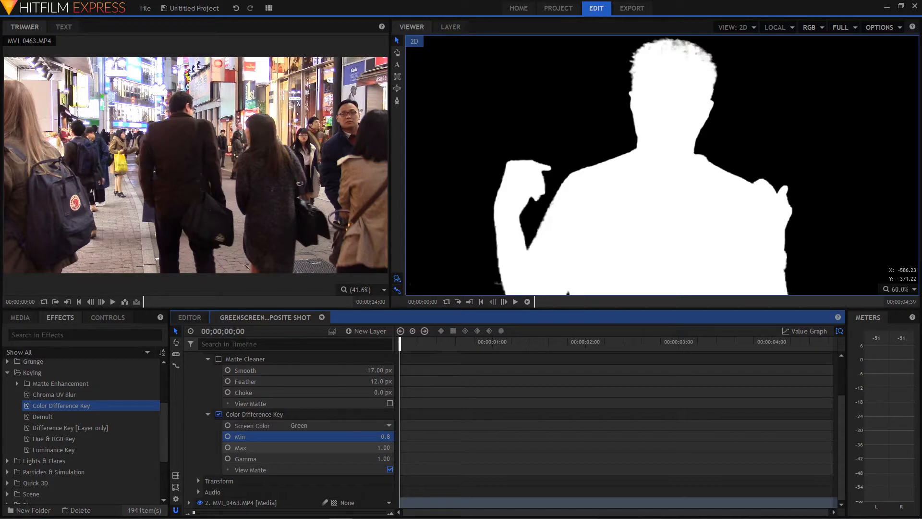
click(240, 448)
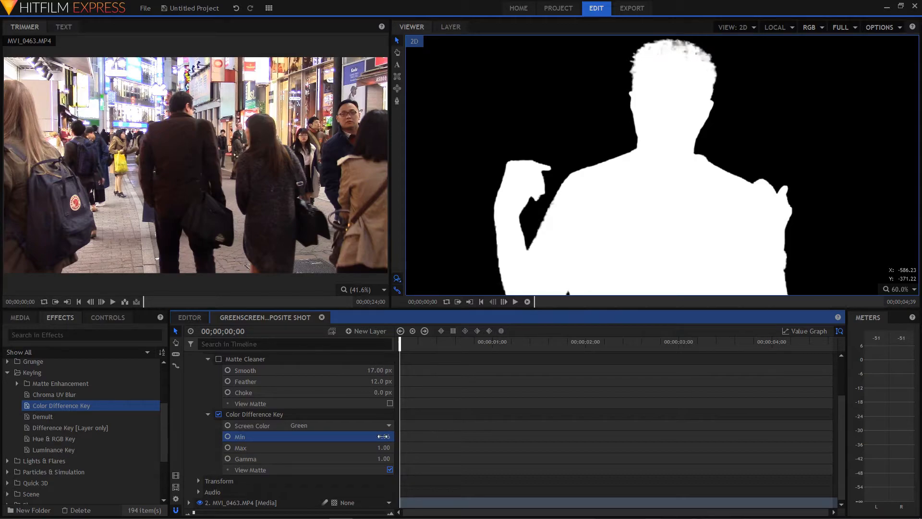
click(389, 470)
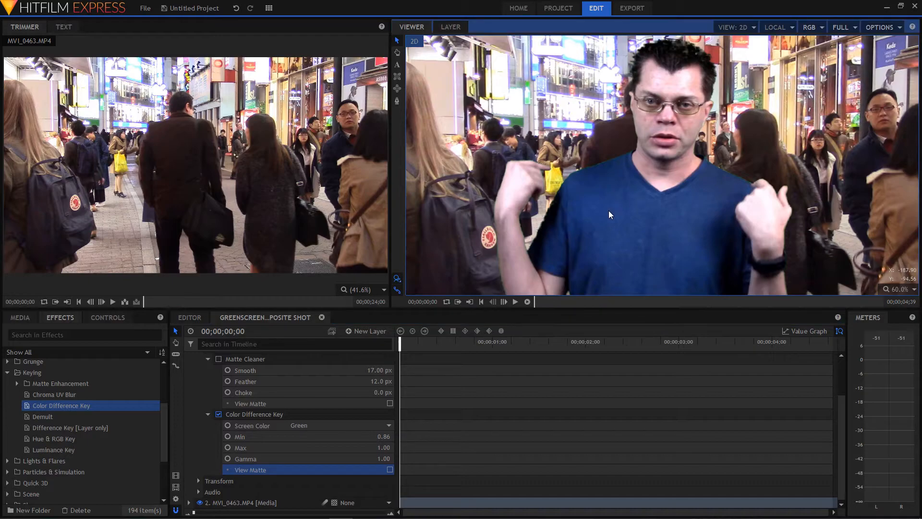
mouse_move(558, 174)
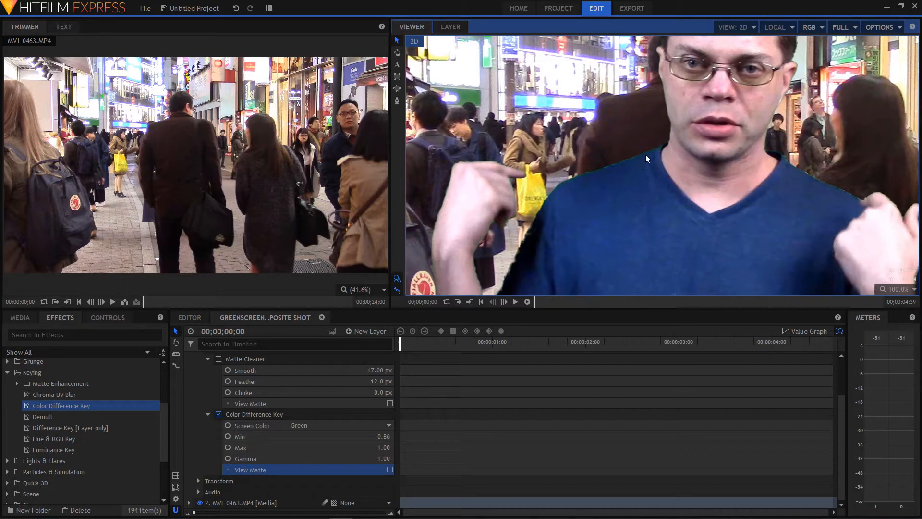
mouse_move(551, 214)
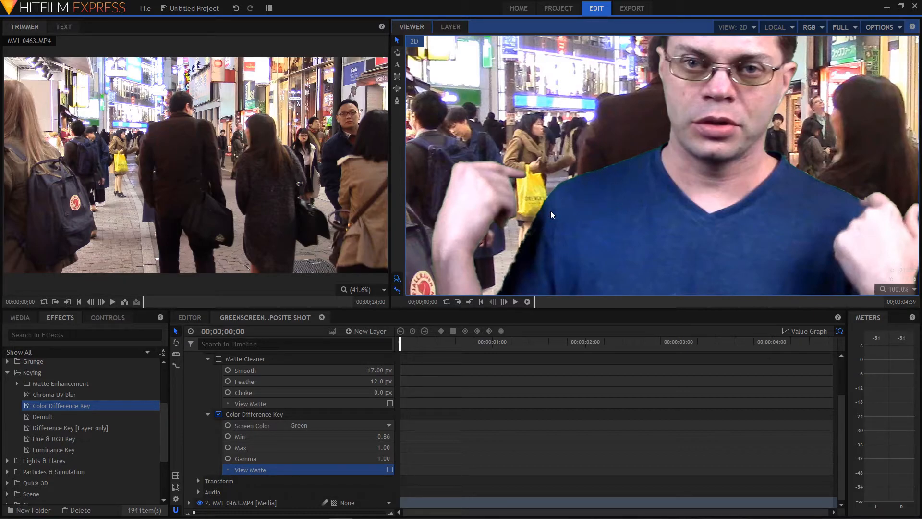
mouse_move(728, 210)
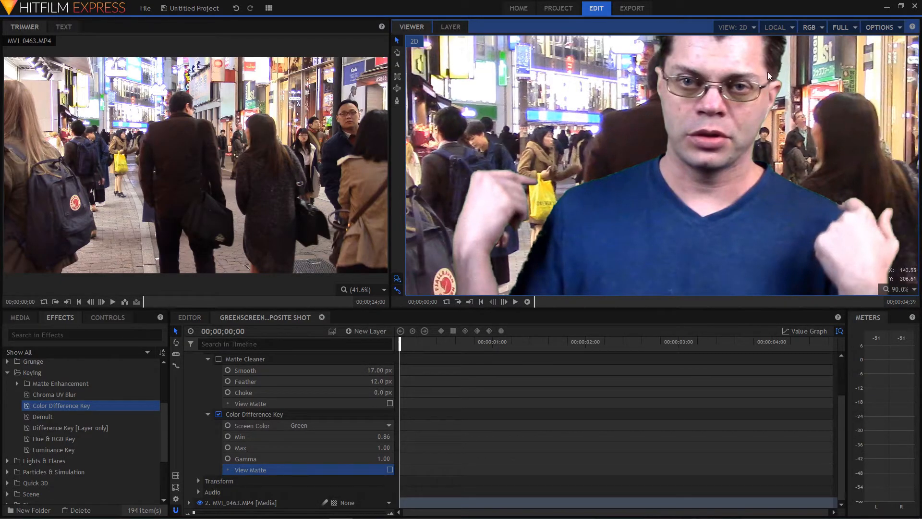
mouse_move(764, 72)
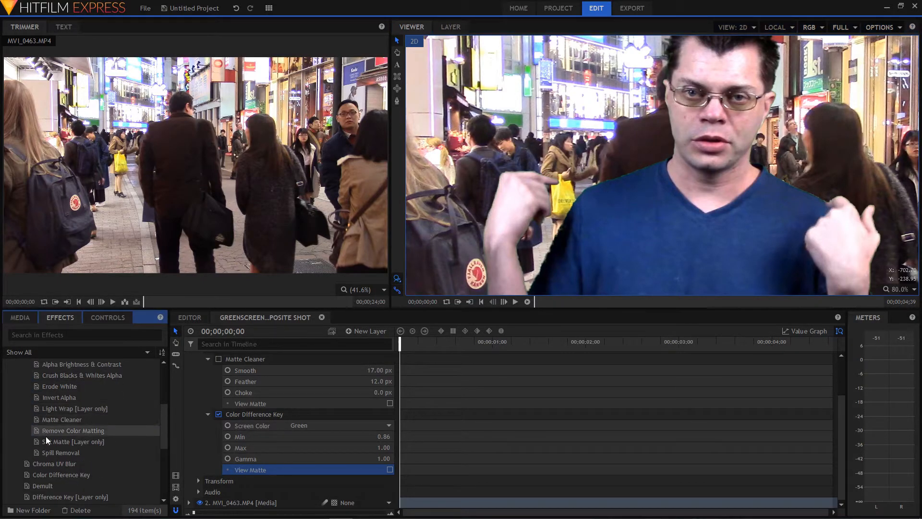
Step: Add Spill Removal for green to the presenter layer and collapse the key settings
click(61, 453)
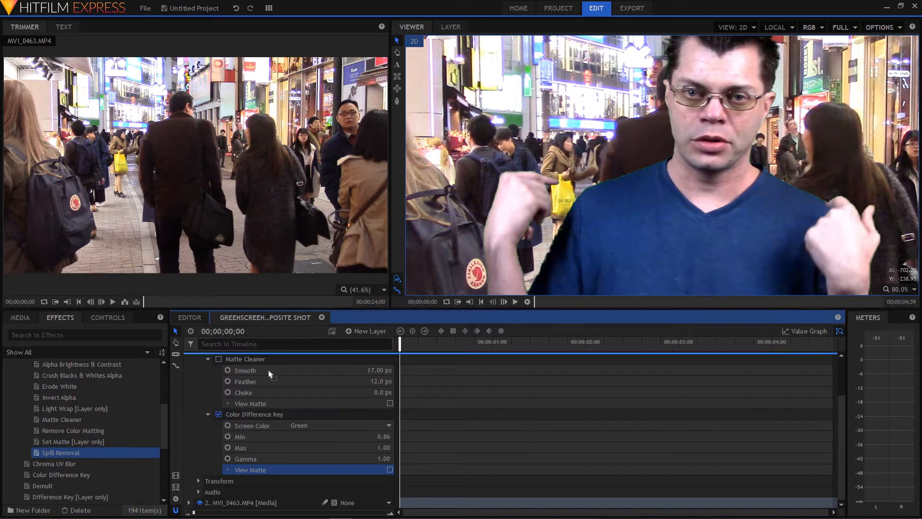
click(218, 358)
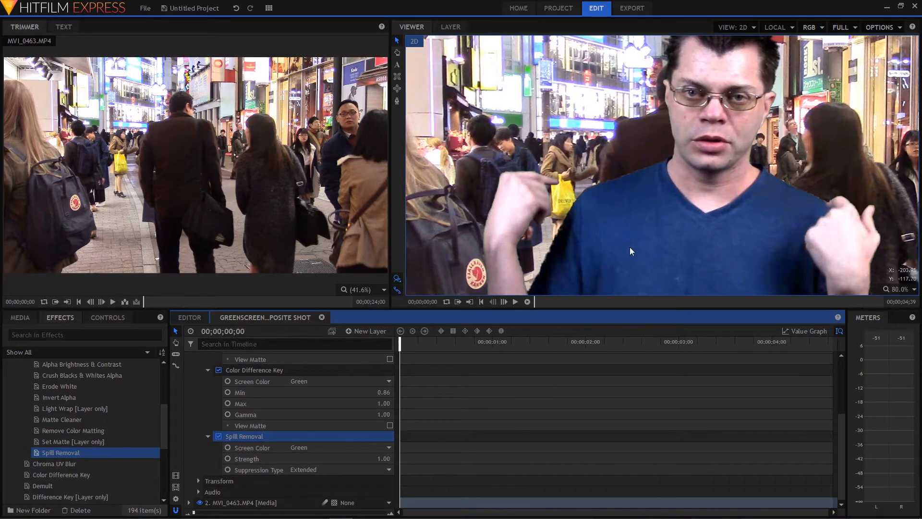
mouse_move(413, 375)
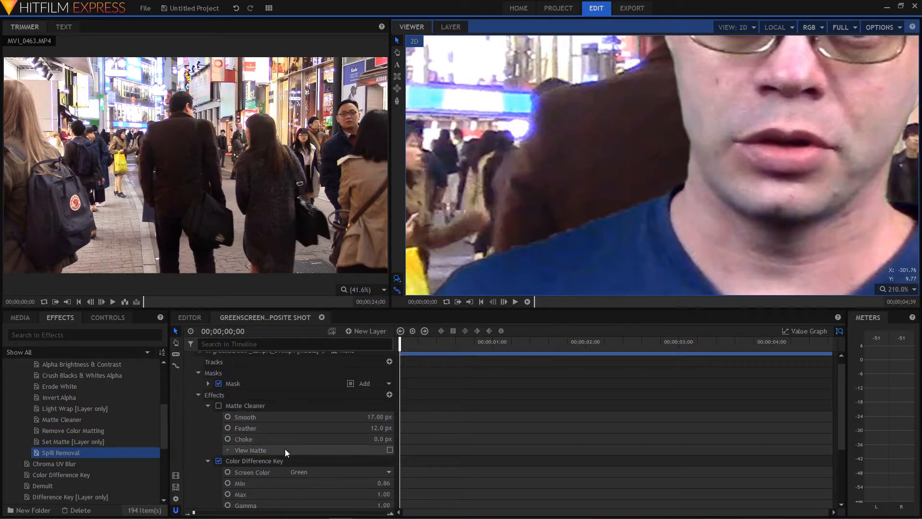
mouse_move(542, 244)
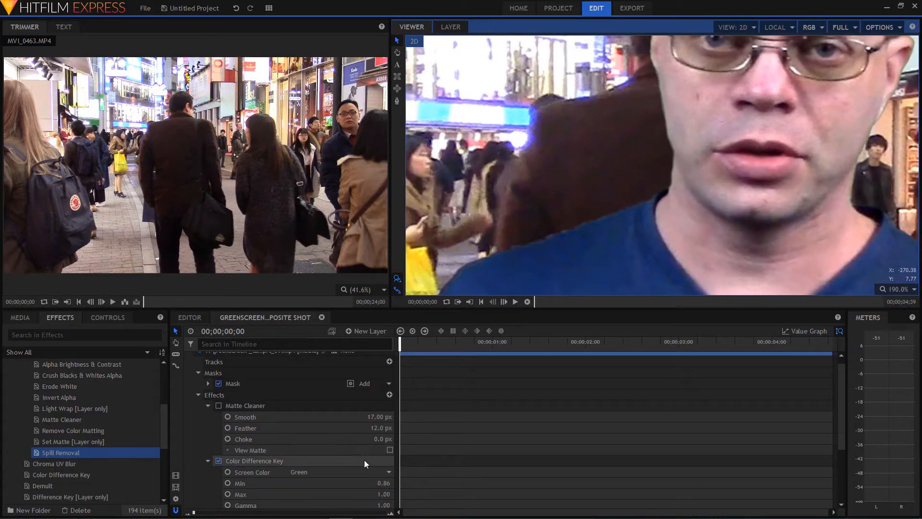
click(243, 439)
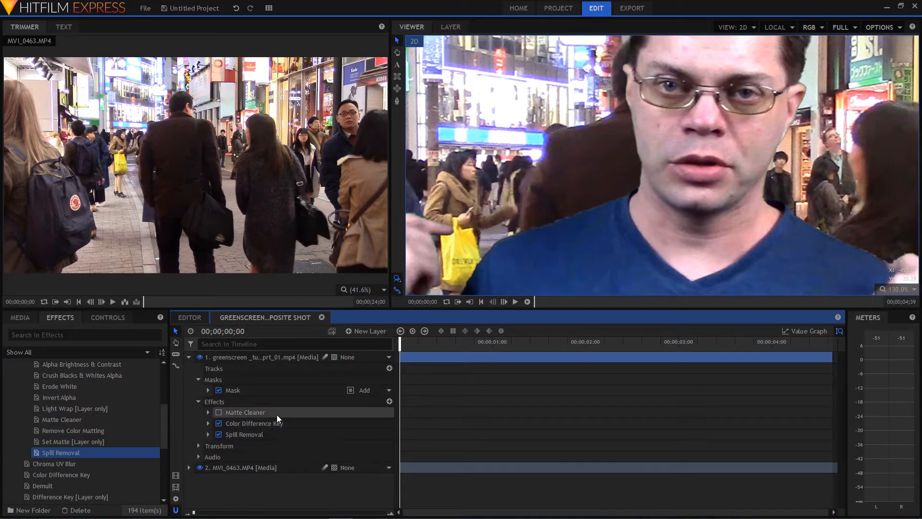
Step: Delete the Matte Cleaner and remaining effects from the greenscreen layer, then locate the Greenscreen Key preset under 2D Effects
right_click(244, 412)
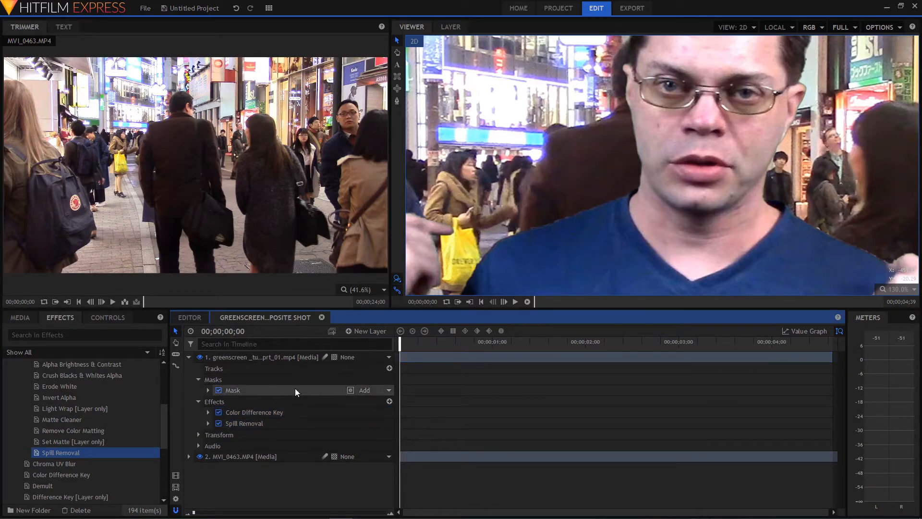
right_click(254, 412)
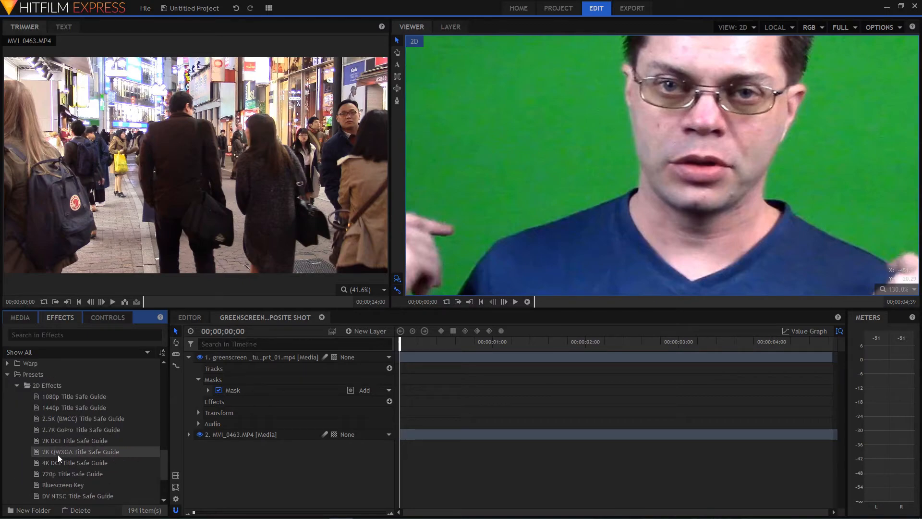
scroll(down, 3)
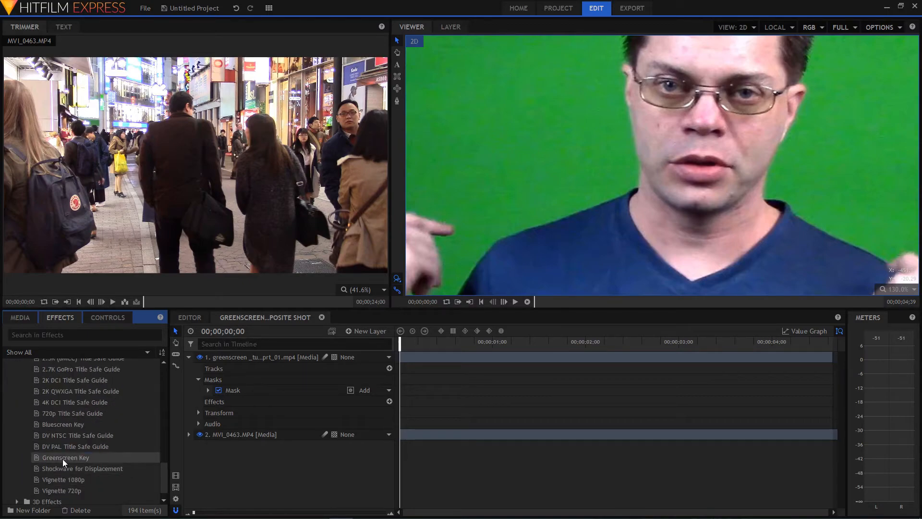
Step: Apply the Greenscreen Key preset to the greenscreen layer and expand its Spill Removal settings for review
click(65, 458)
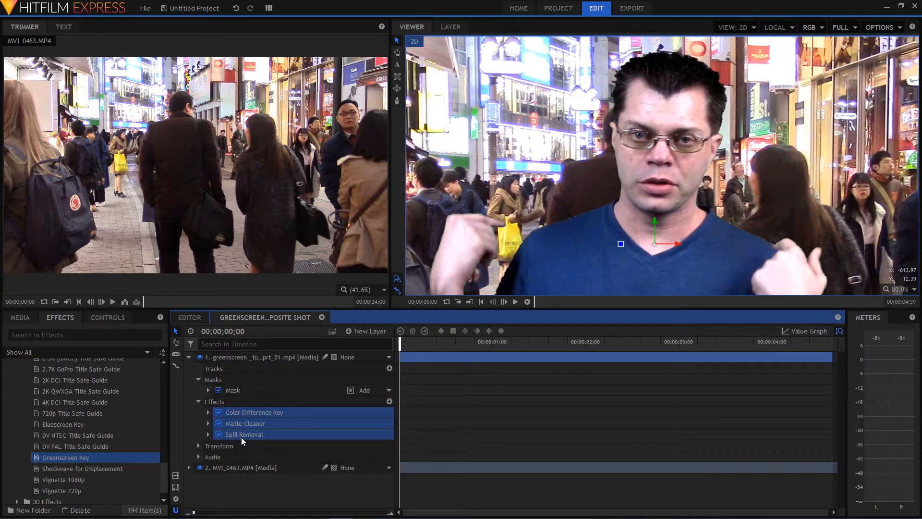
click(243, 434)
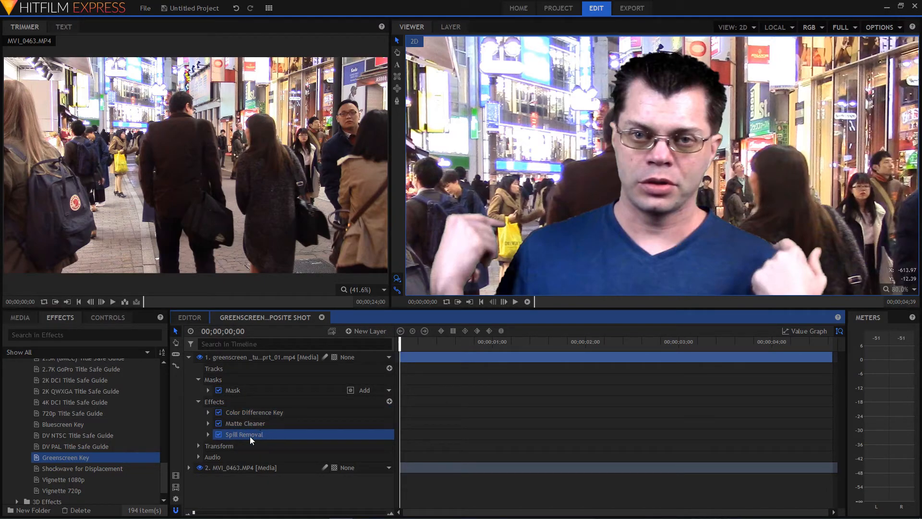
click(207, 434)
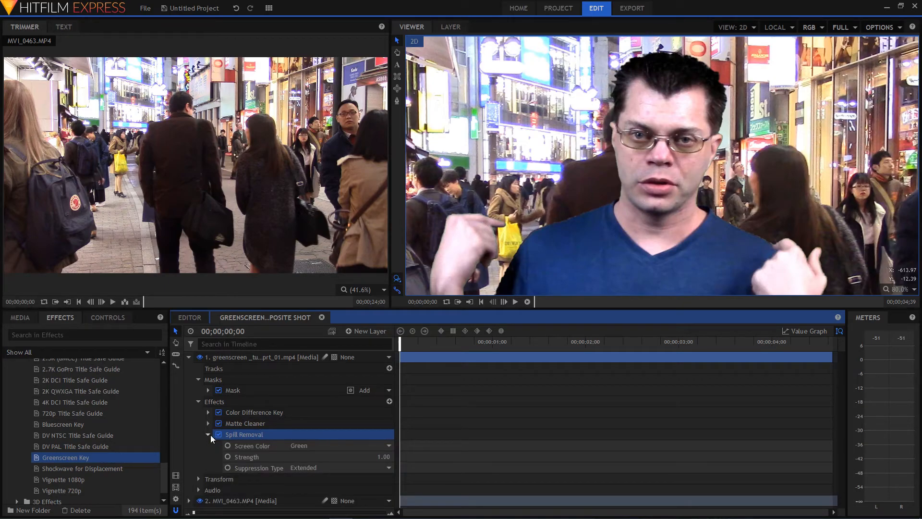
mouse_move(294, 441)
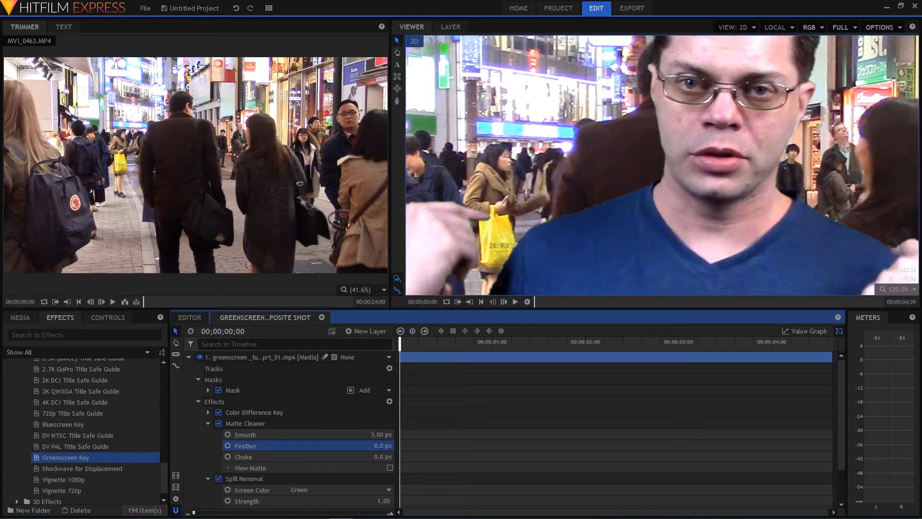
mouse_move(592, 209)
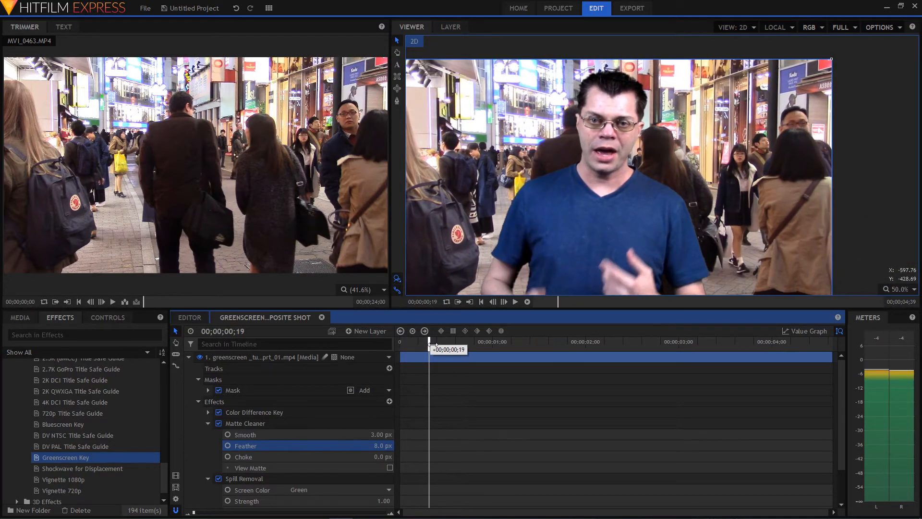
drag(432, 342, 477, 342)
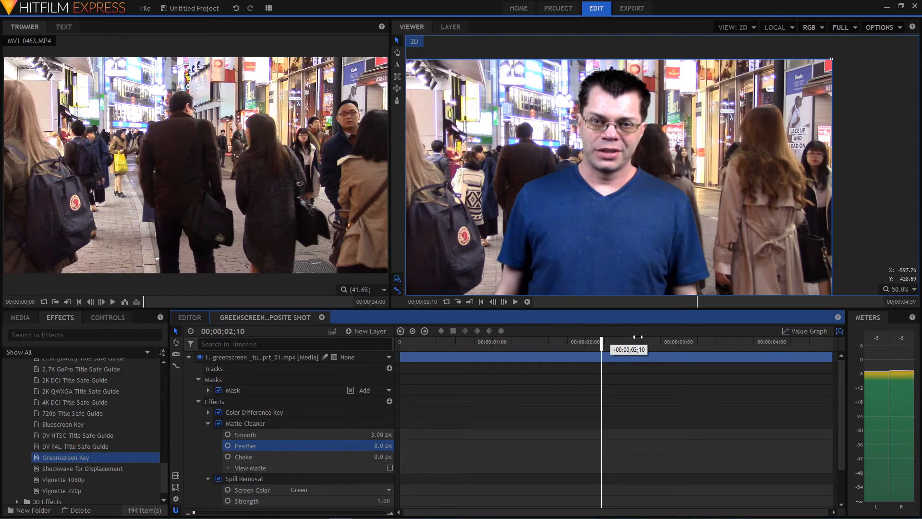
drag(602, 341, 678, 341)
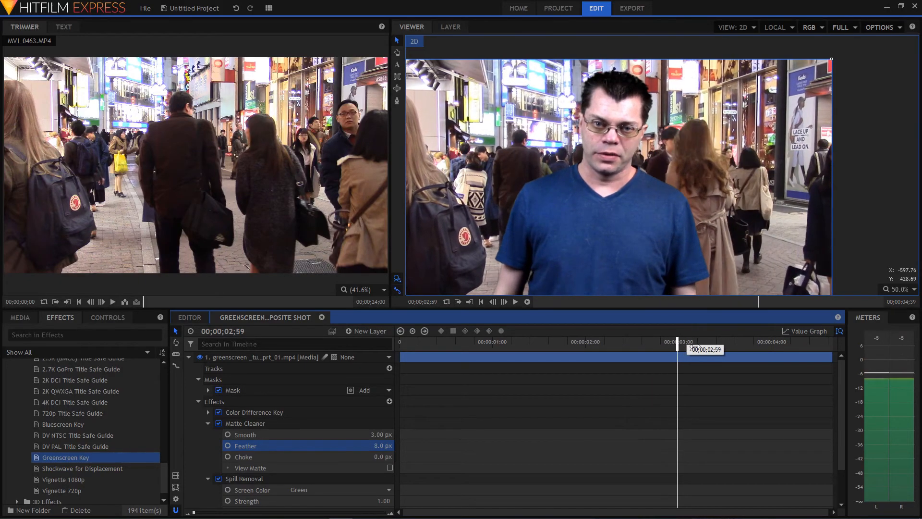
drag(678, 348, 722, 348)
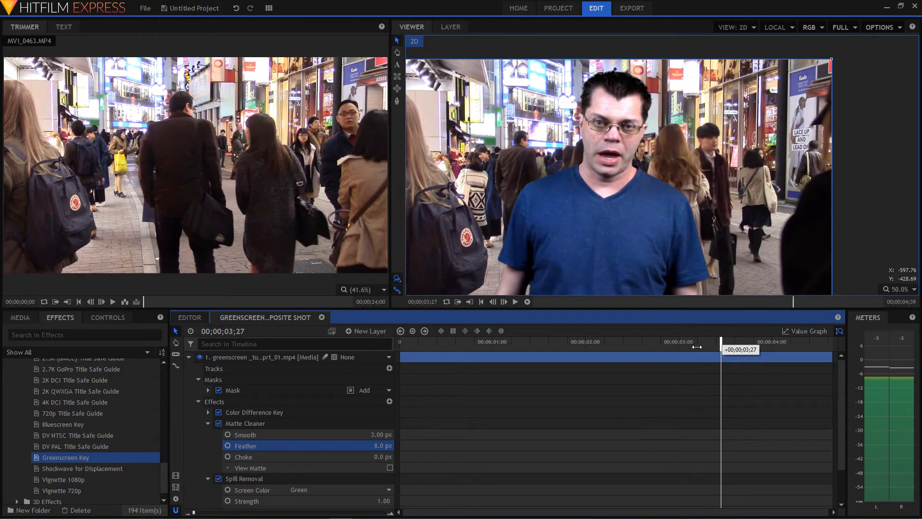
drag(698, 346, 598, 346)
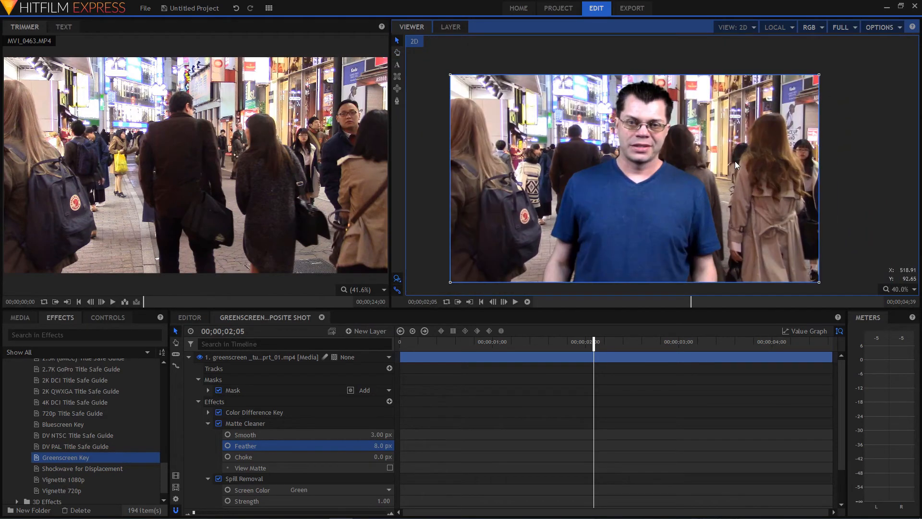
mouse_move(632, 219)
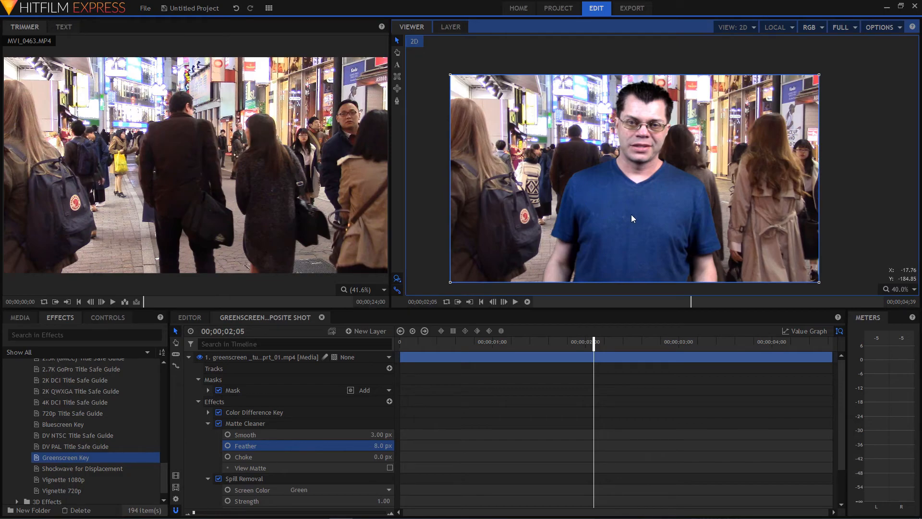
mouse_move(528, 129)
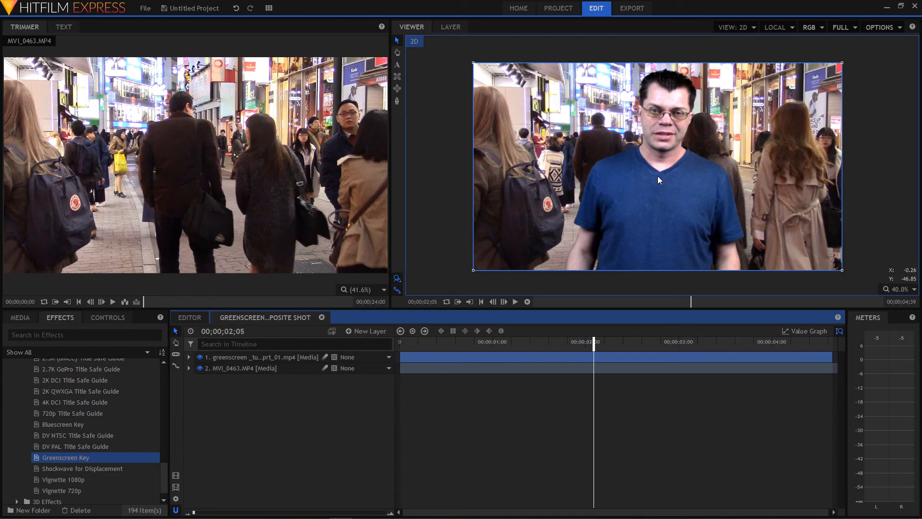
mouse_move(868, 213)
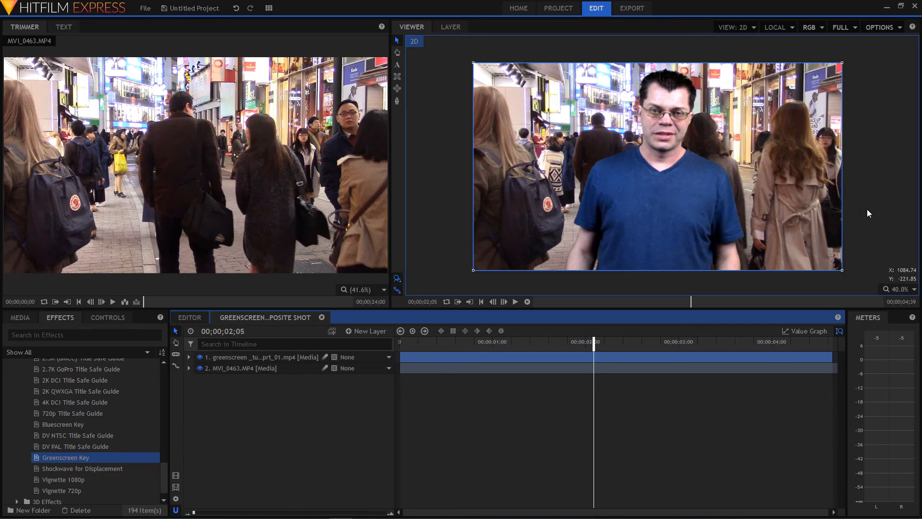
mouse_move(866, 281)
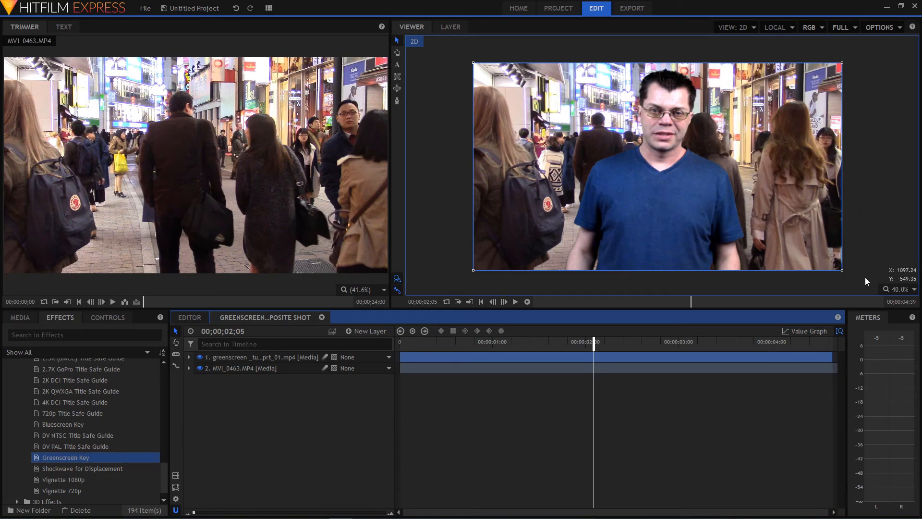
mouse_move(459, 441)
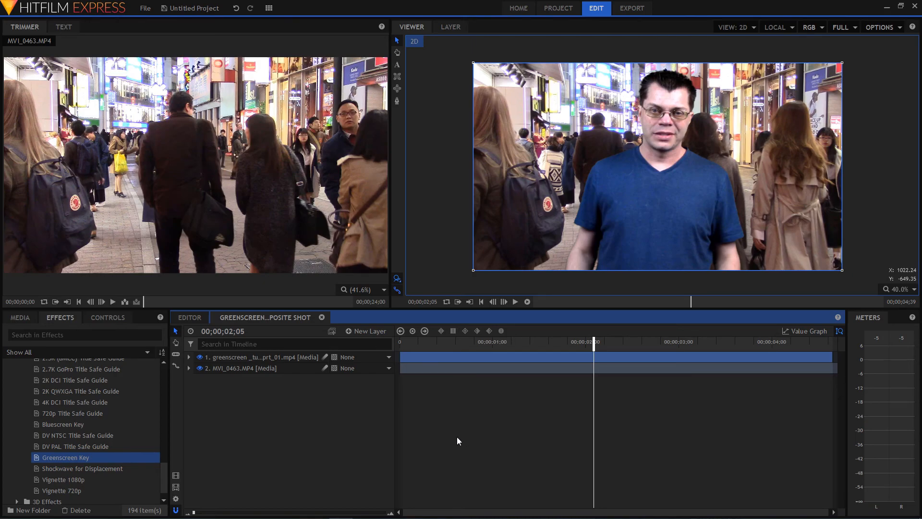